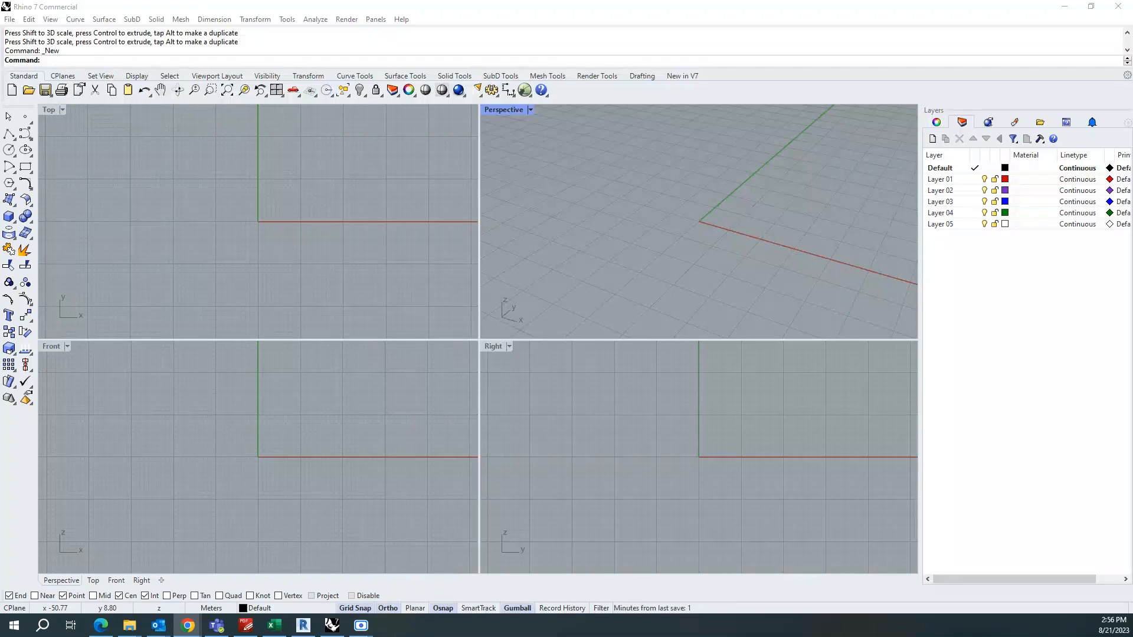
mouse_move(193, 255)
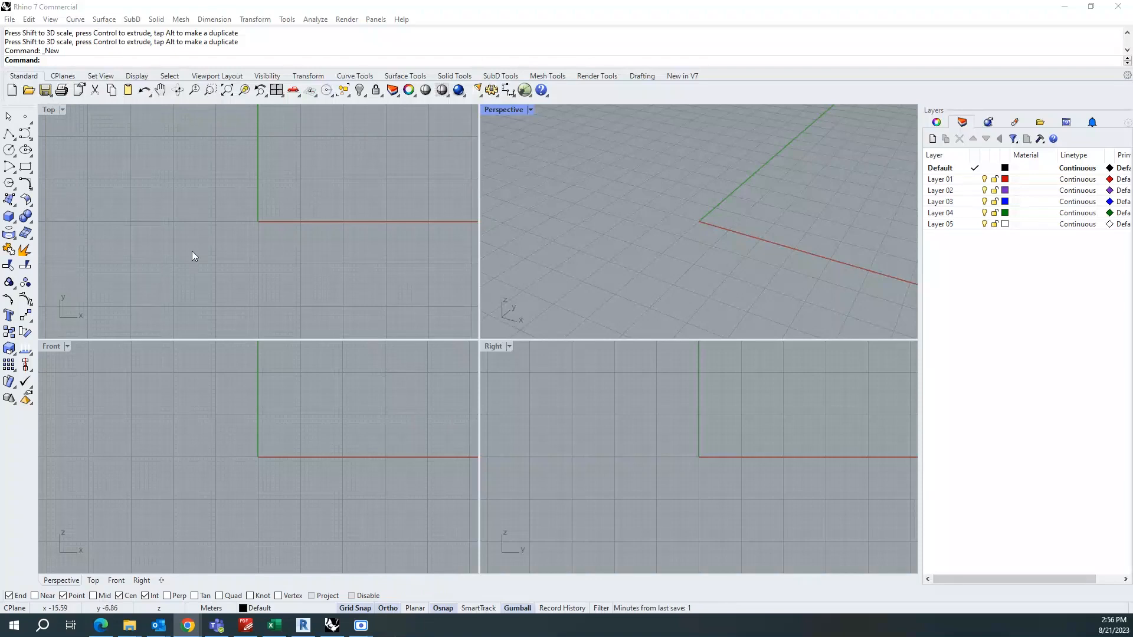
mouse_move(25, 167)
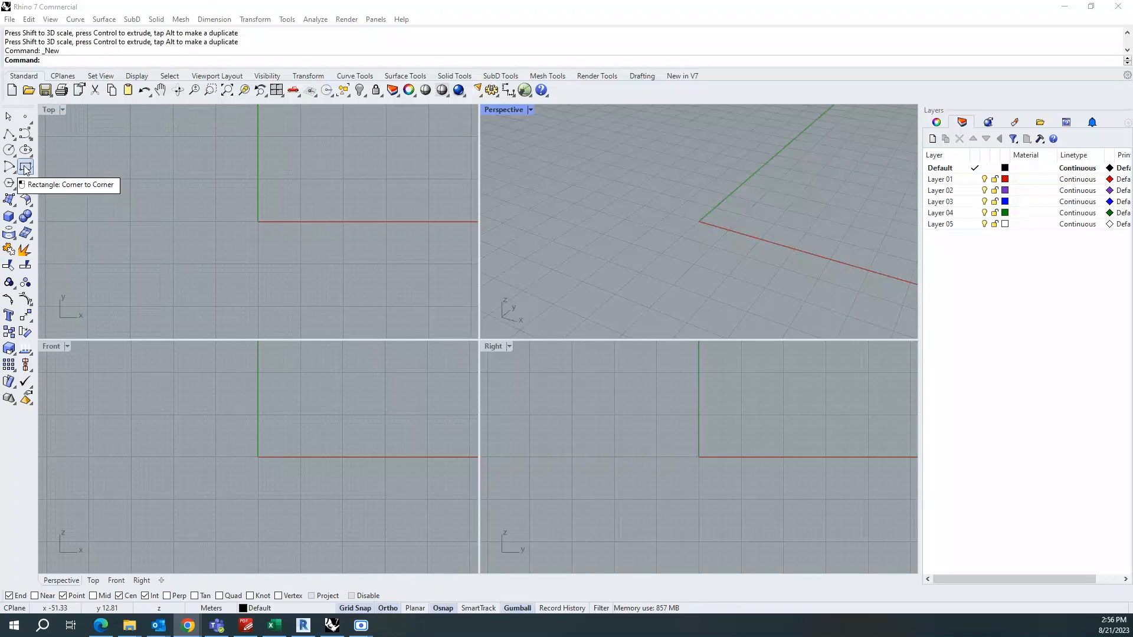
Step: Draw larger and larger squares with Rectangle's Center option, each centred on the origin
click(25, 167)
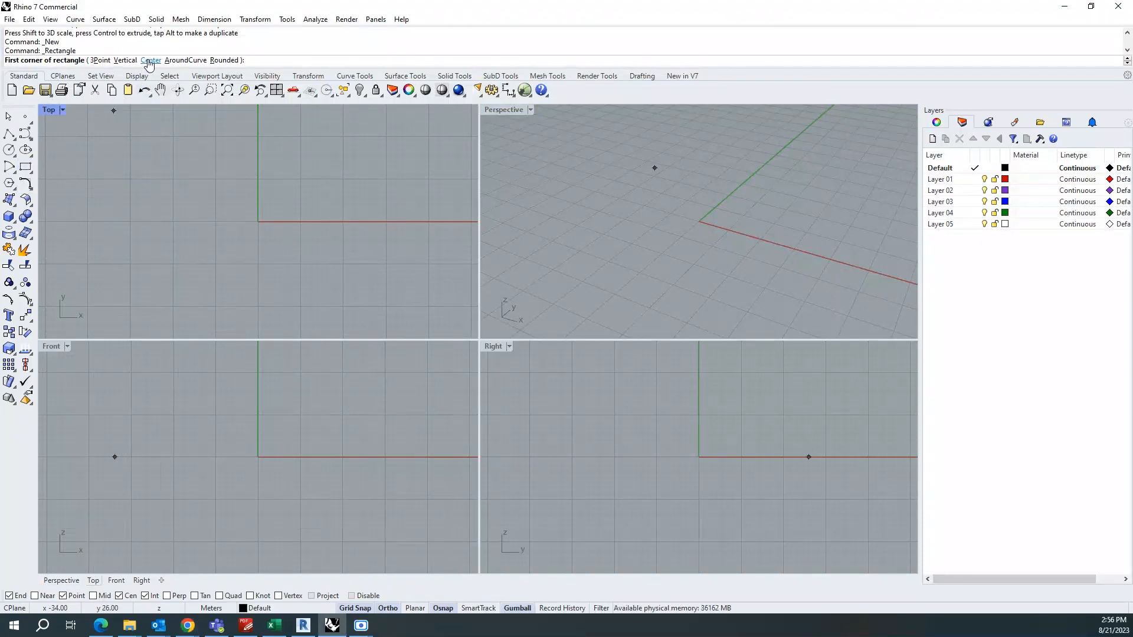
click(151, 60)
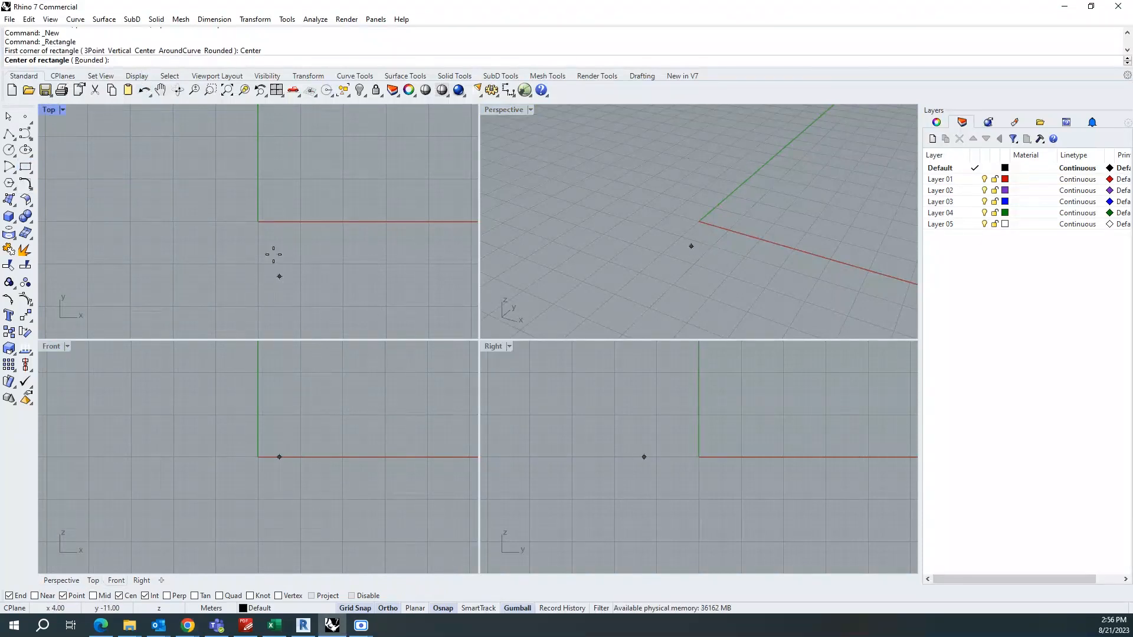
click(258, 220)
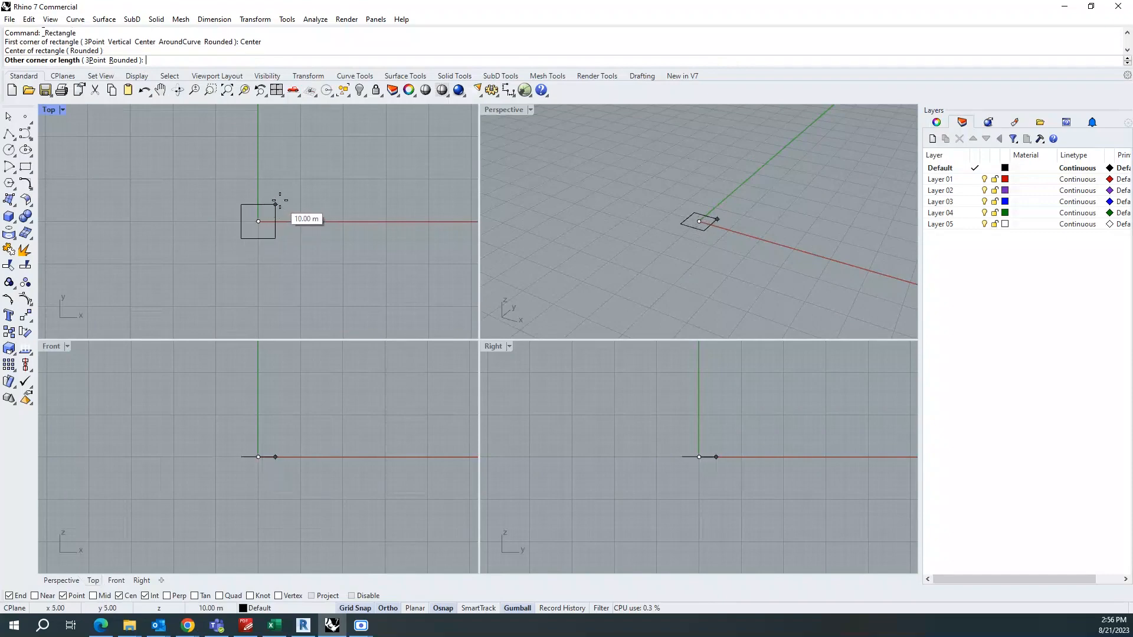
mouse_move(299, 178)
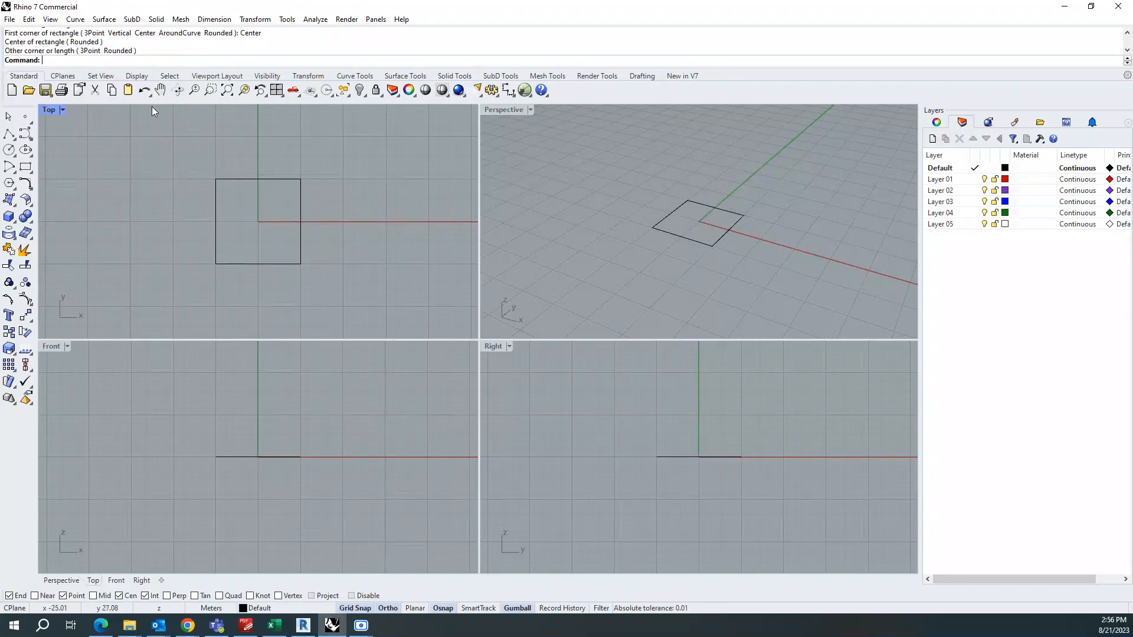
click(257, 217)
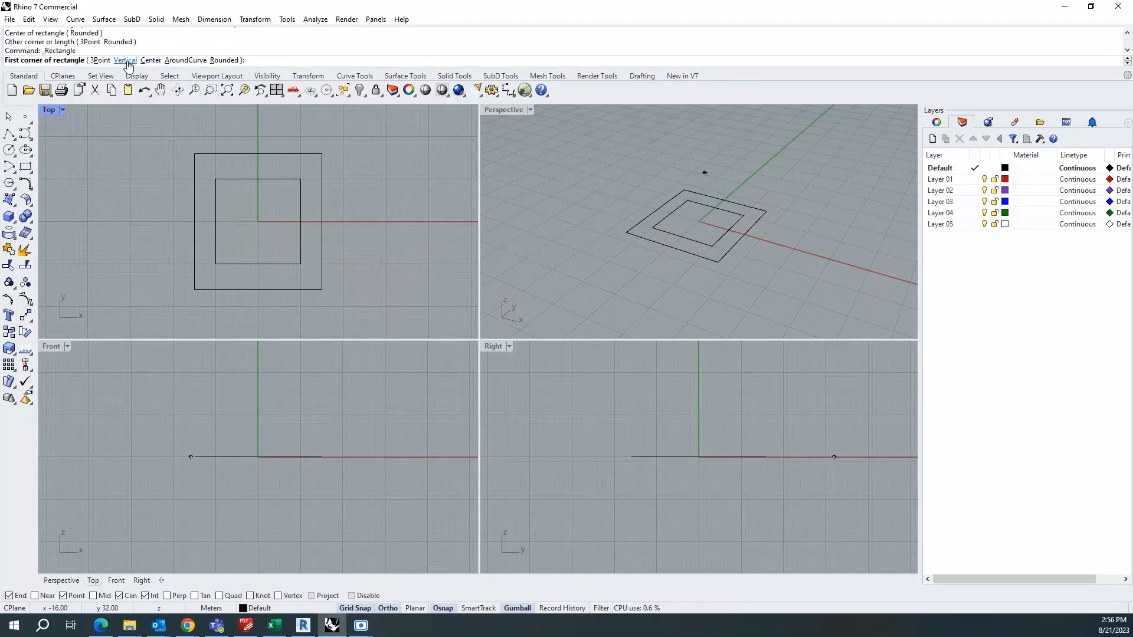
click(144, 60)
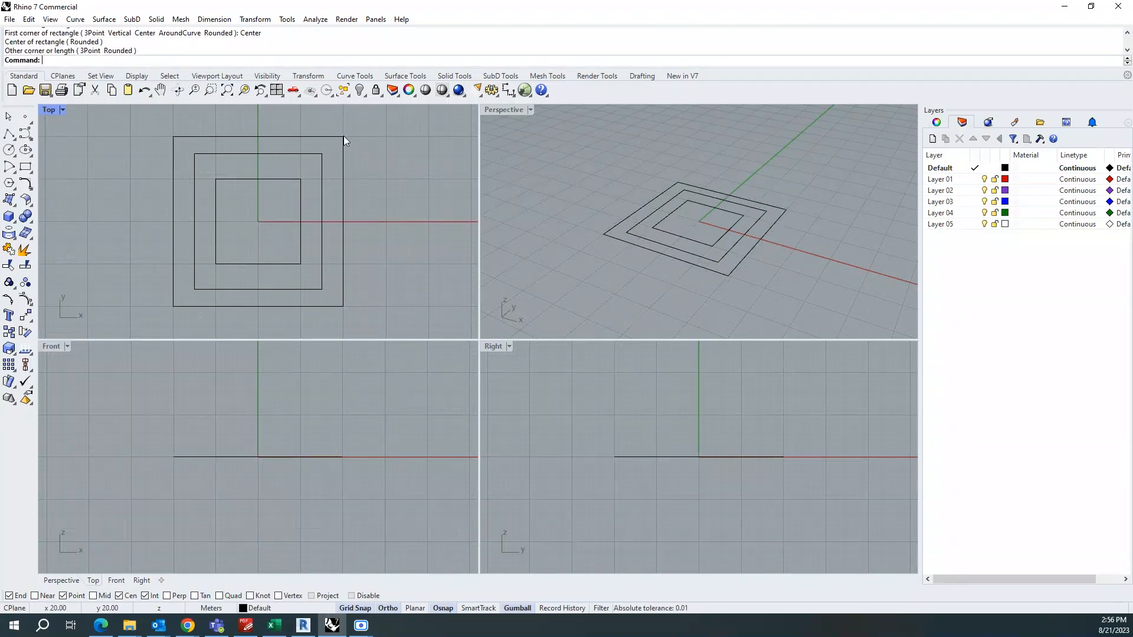
double_click(503, 109)
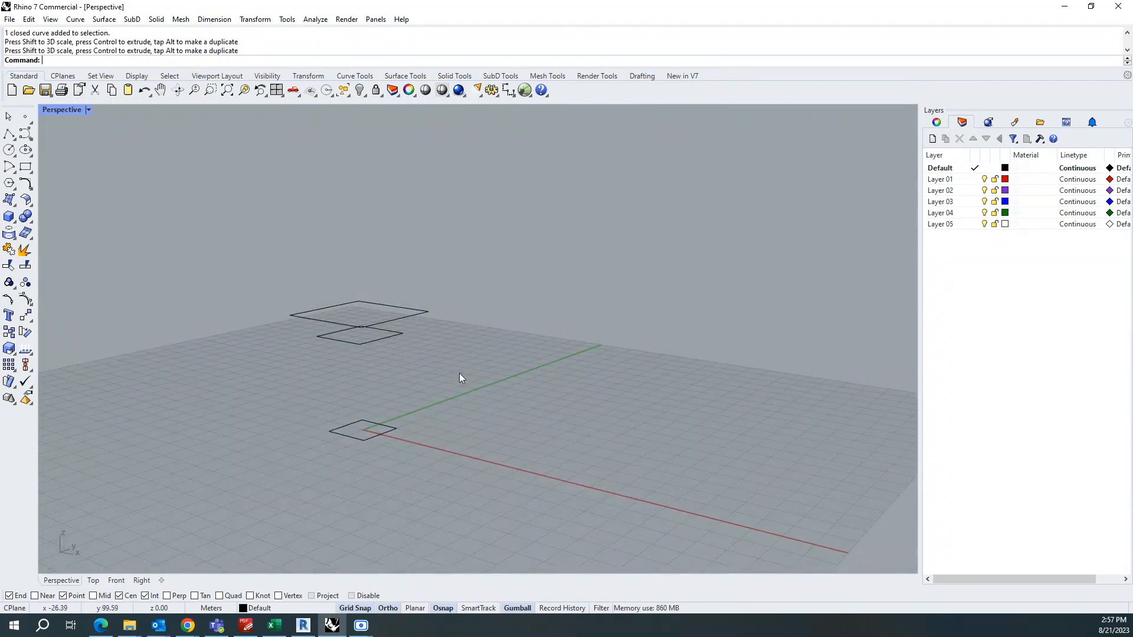
mouse_move(123, 62)
text(Grasshopper)
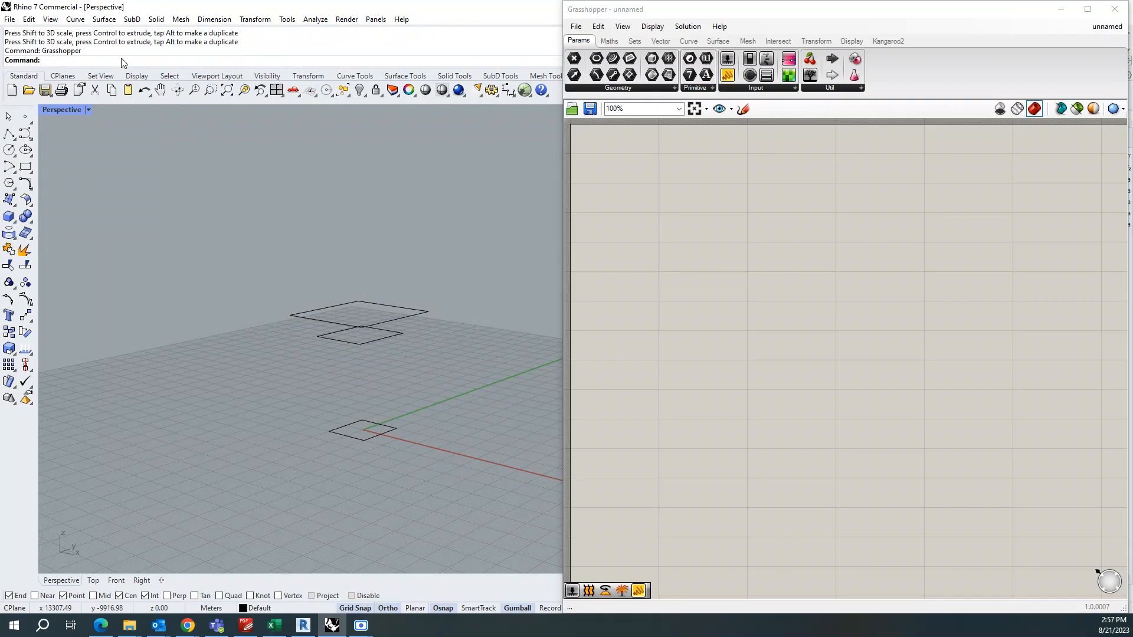
Step: Add Curve containers and assign a Rhino square to each with Set one Curve
double_click(704, 269)
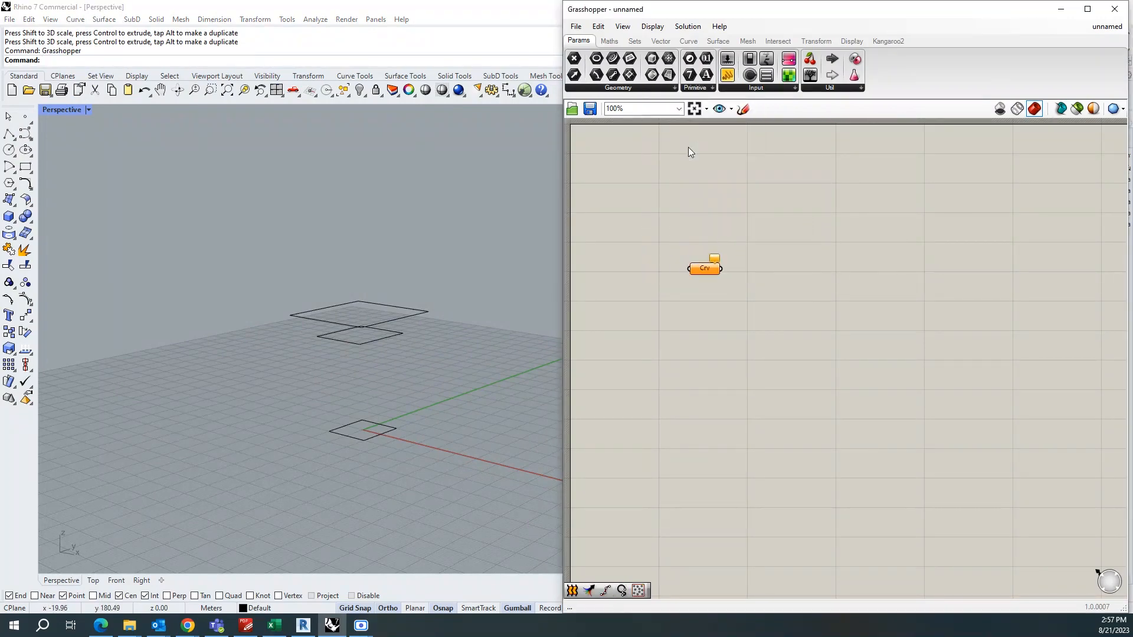
right_click(704, 266)
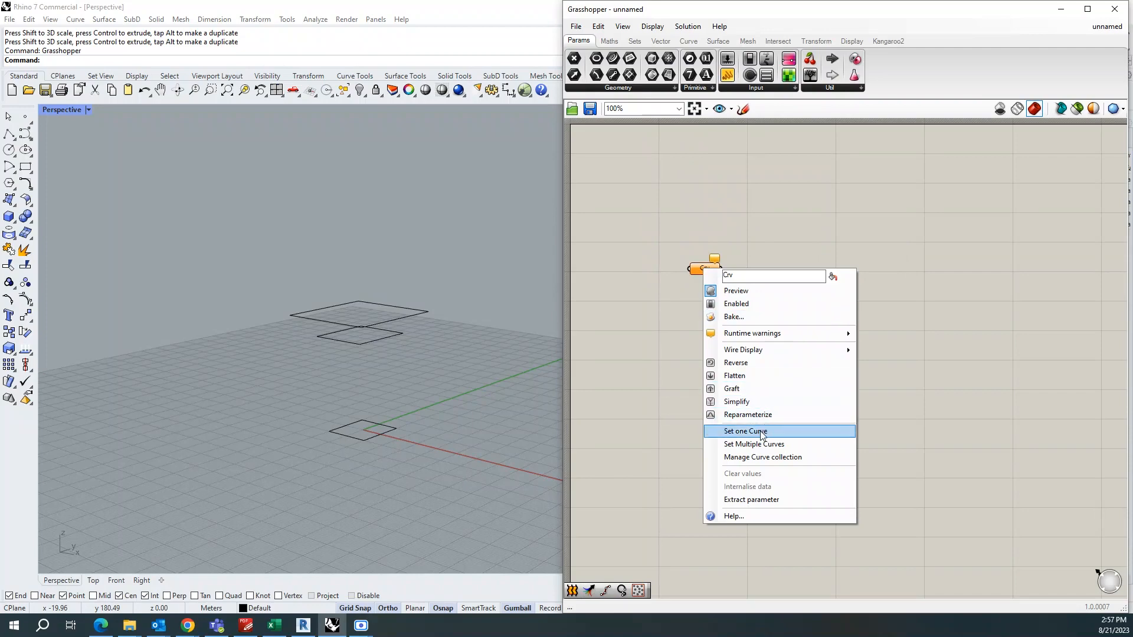
click(744, 431)
text(cr)
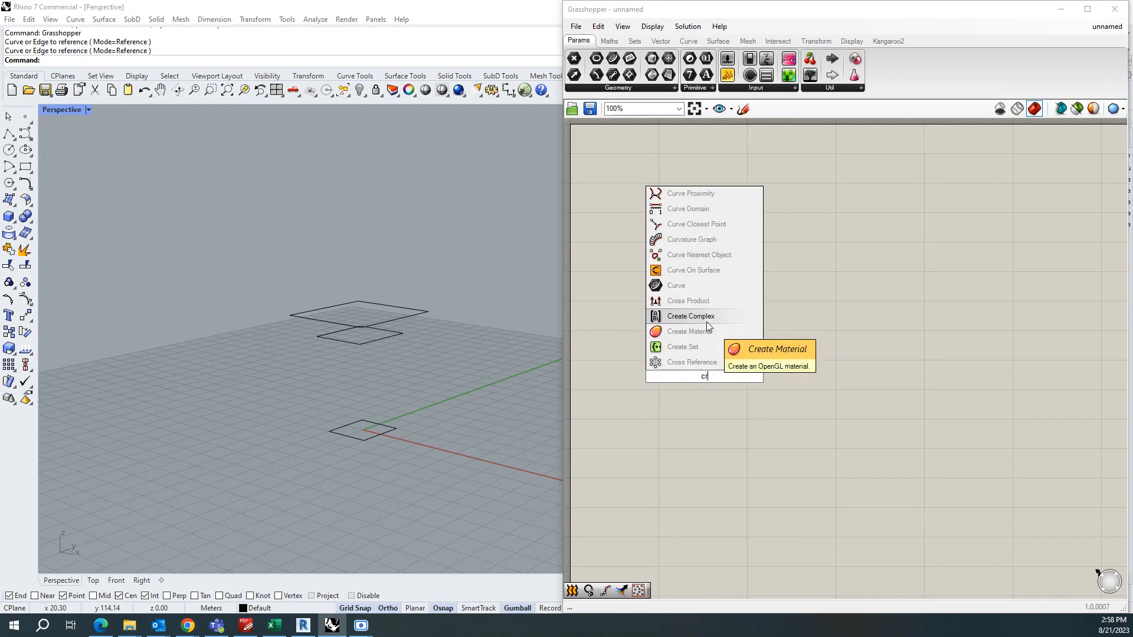
right_click(705, 377)
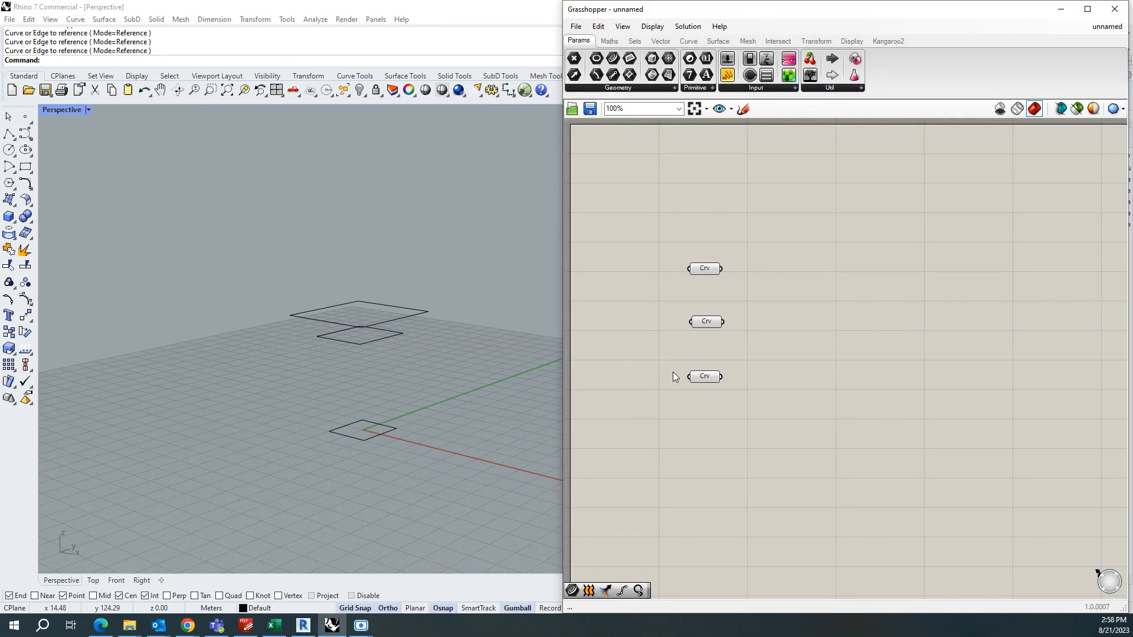
mouse_move(705, 364)
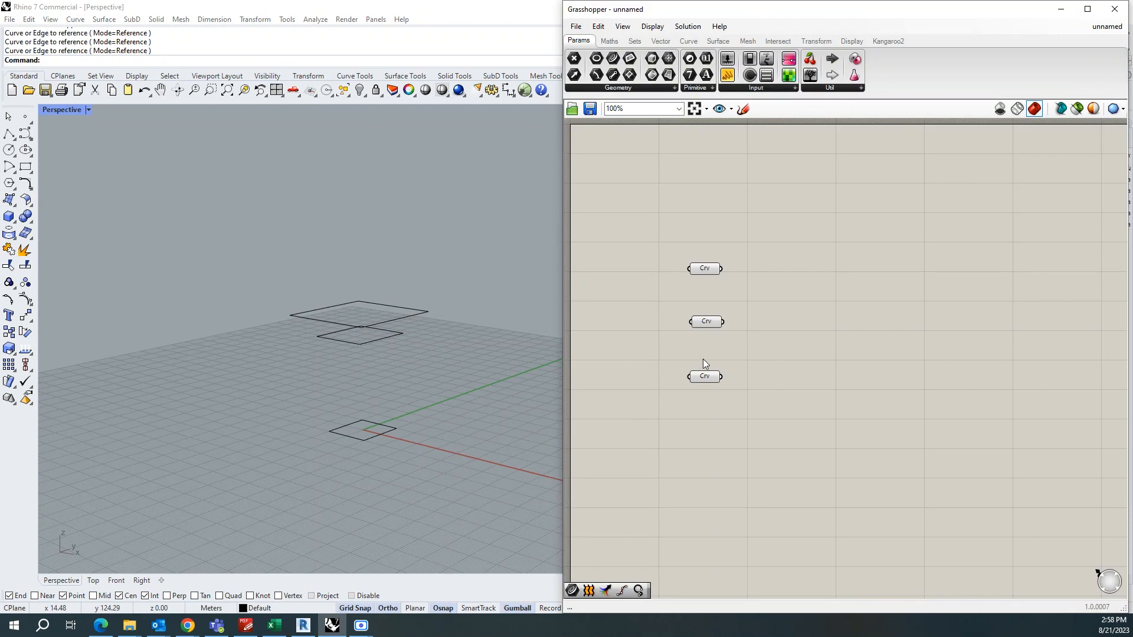
click(705, 321)
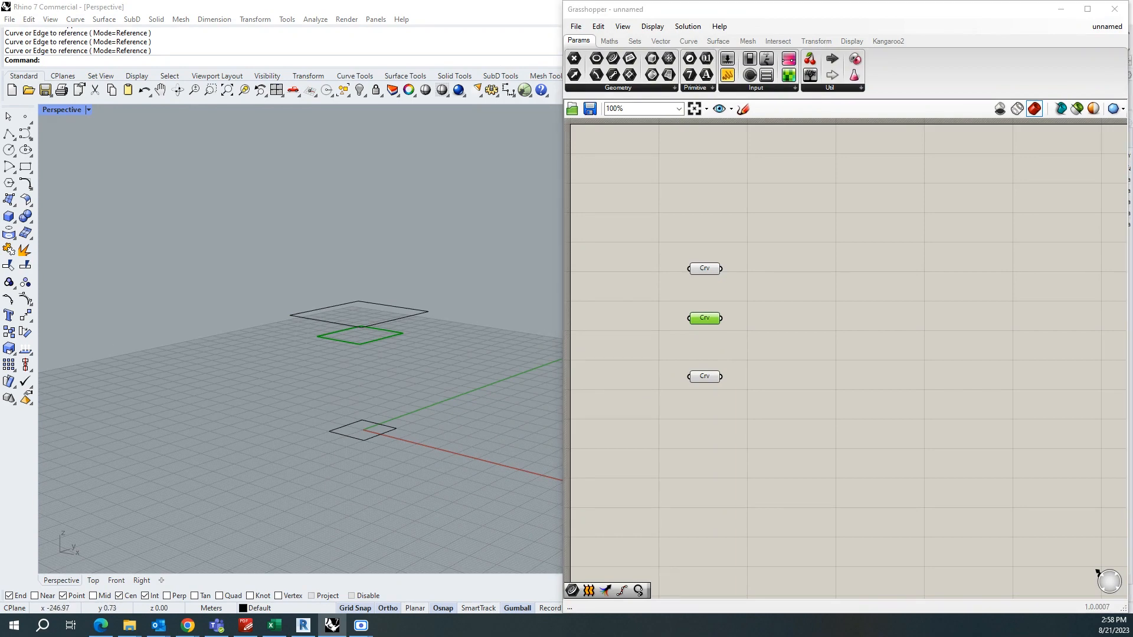
mouse_move(782, 331)
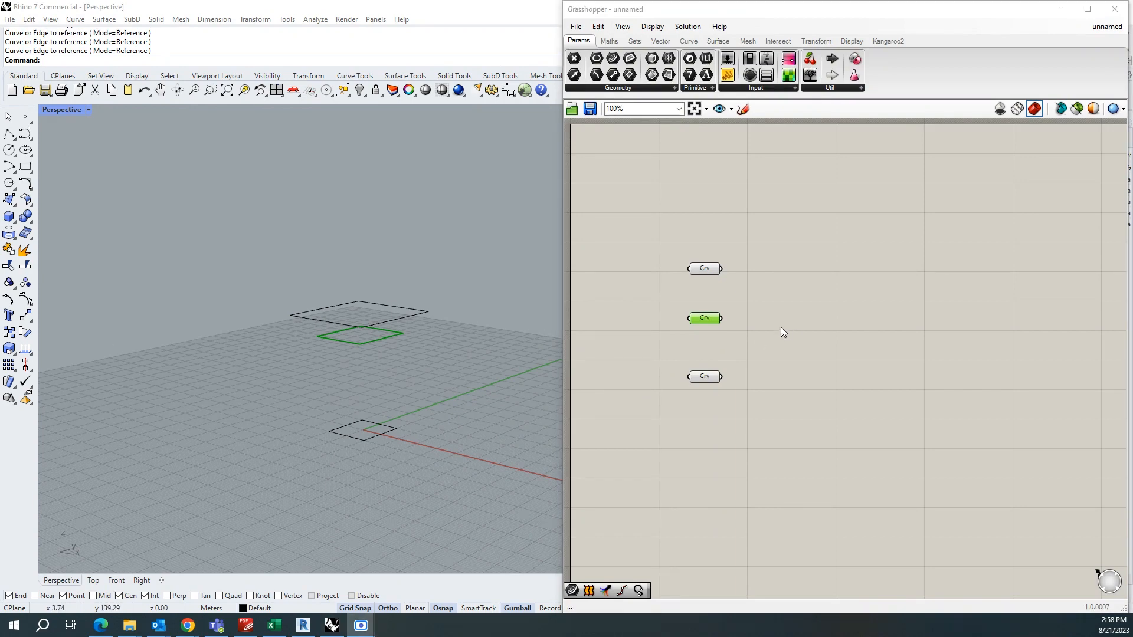
Step: Add Divide Curve components via 'div' to split the squares into 20 points each
scroll(up, 3)
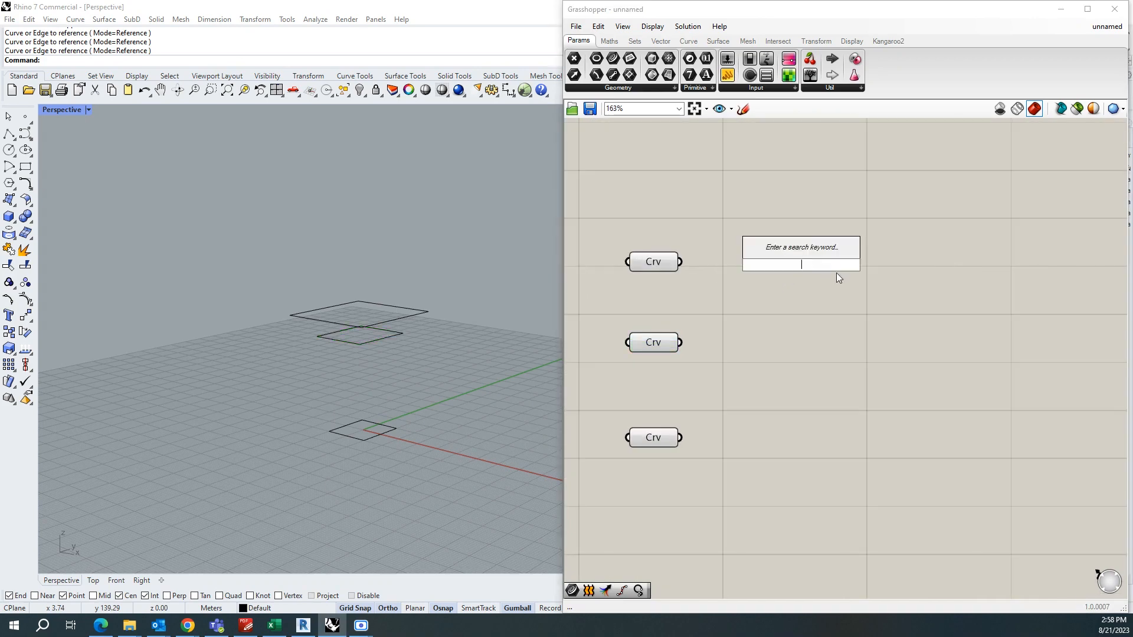
text(div)
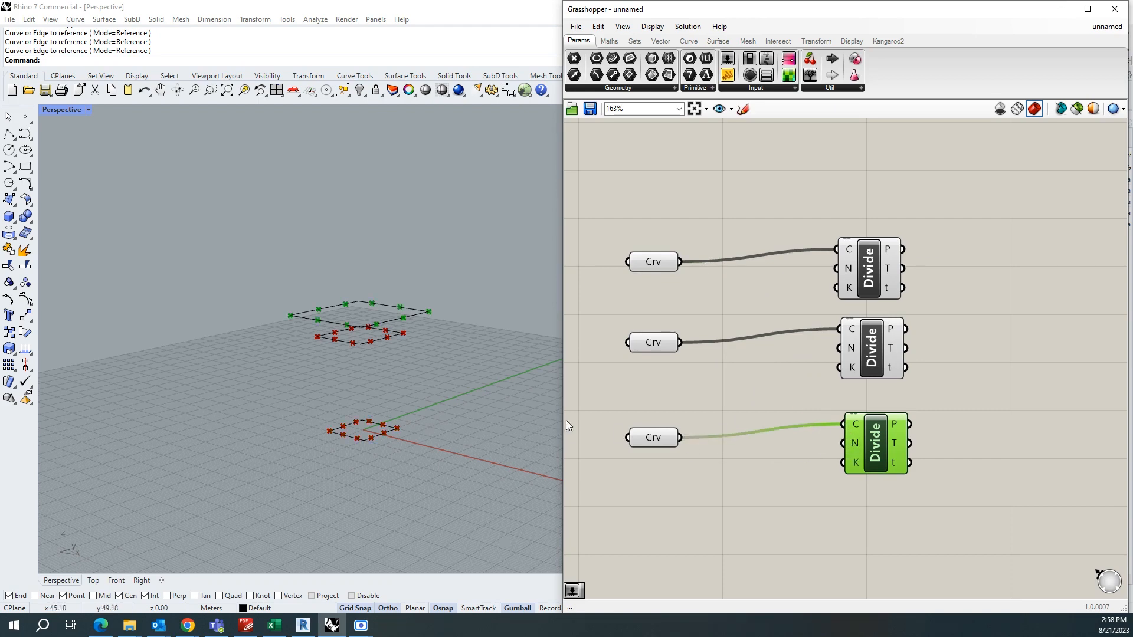
mouse_move(850, 330)
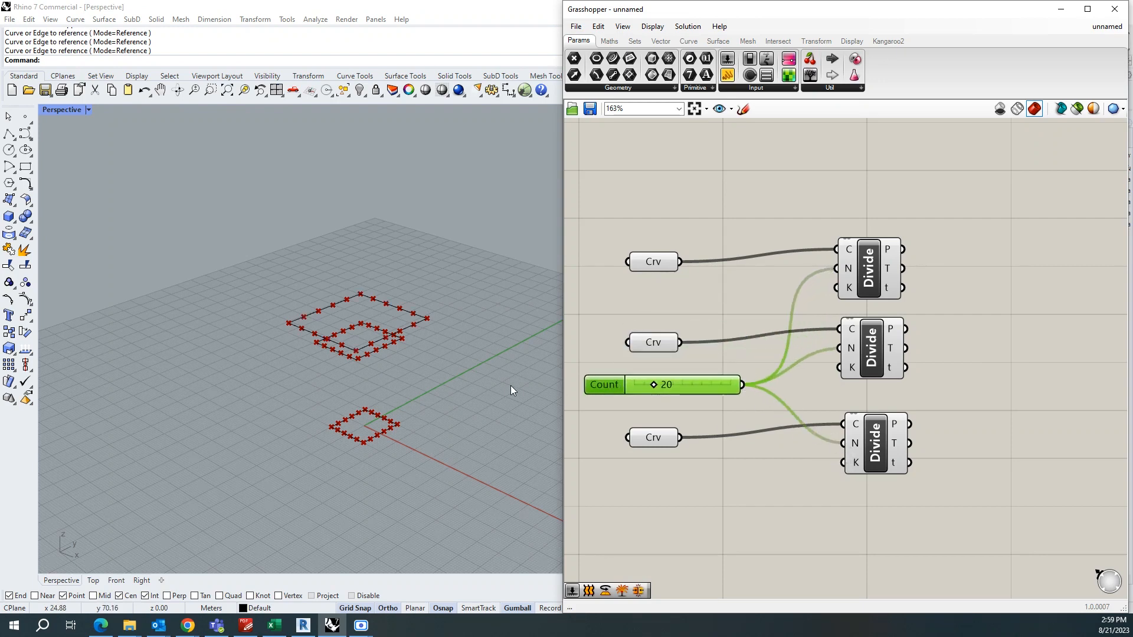
Step: Add Shift List components after each Divide, with shift sliders of 4, 3 and 3
scroll(down, 3)
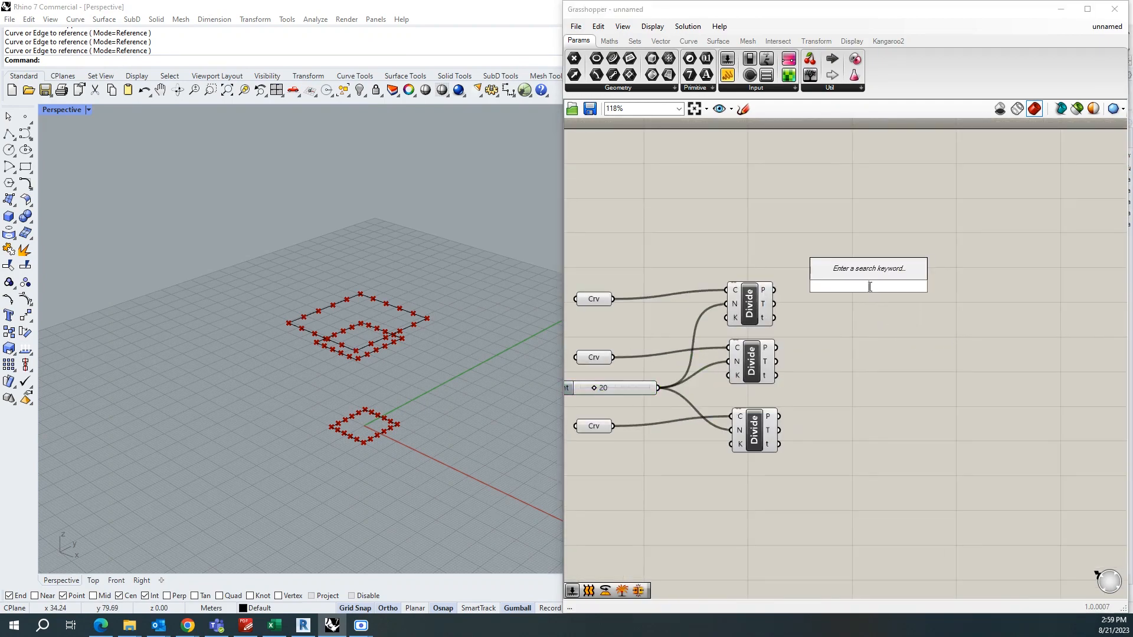
text(shi)
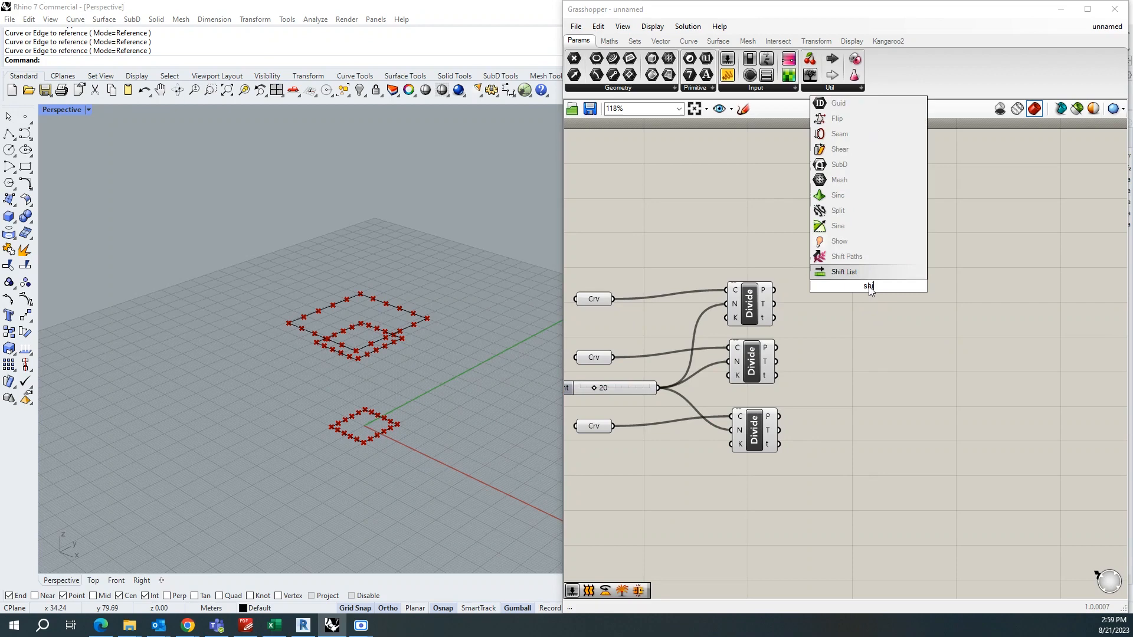
click(843, 271)
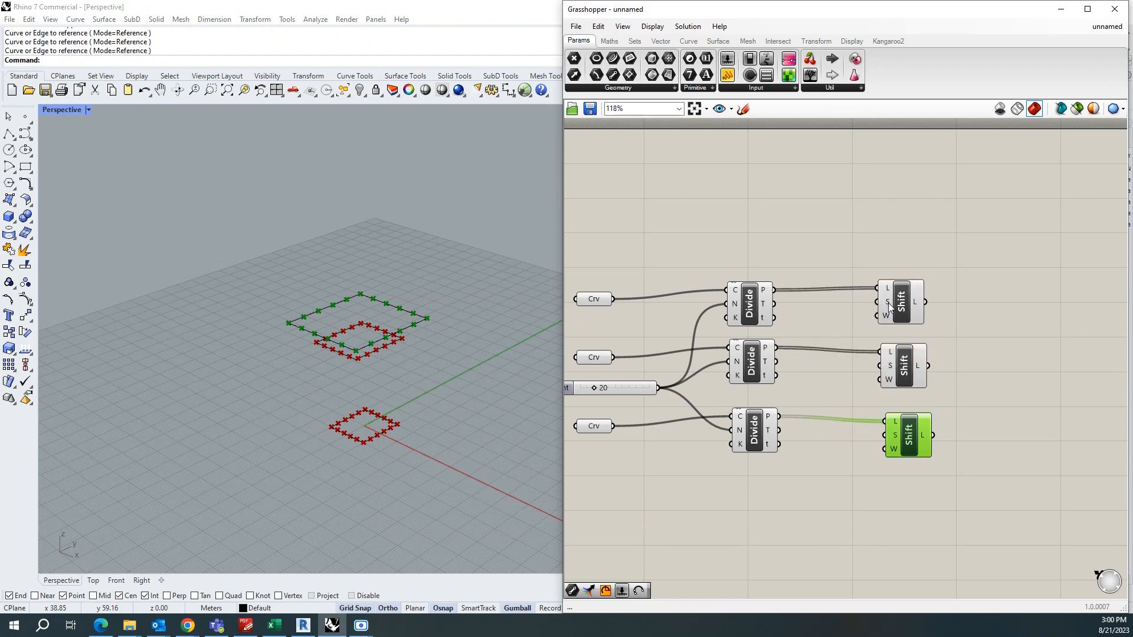
click(914, 296)
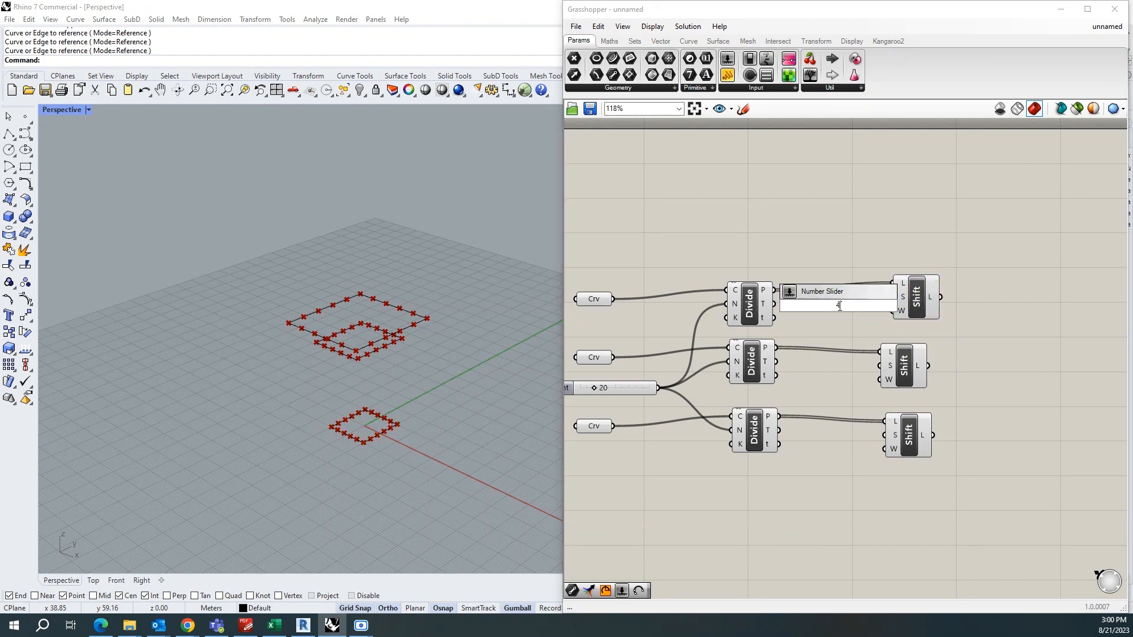
click(975, 296)
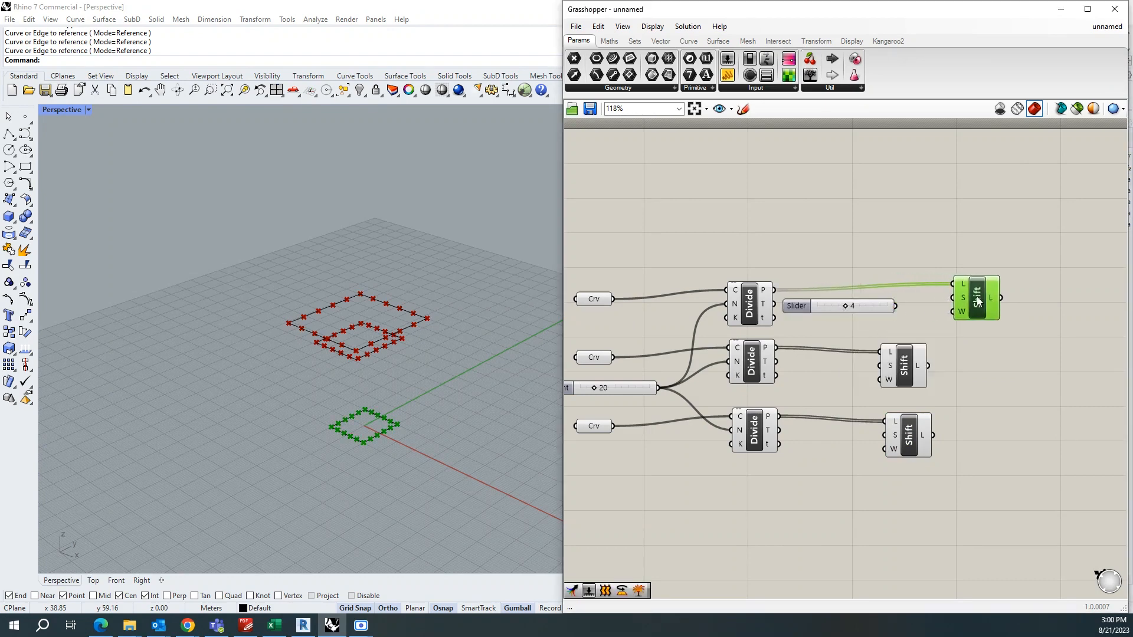
click(977, 363)
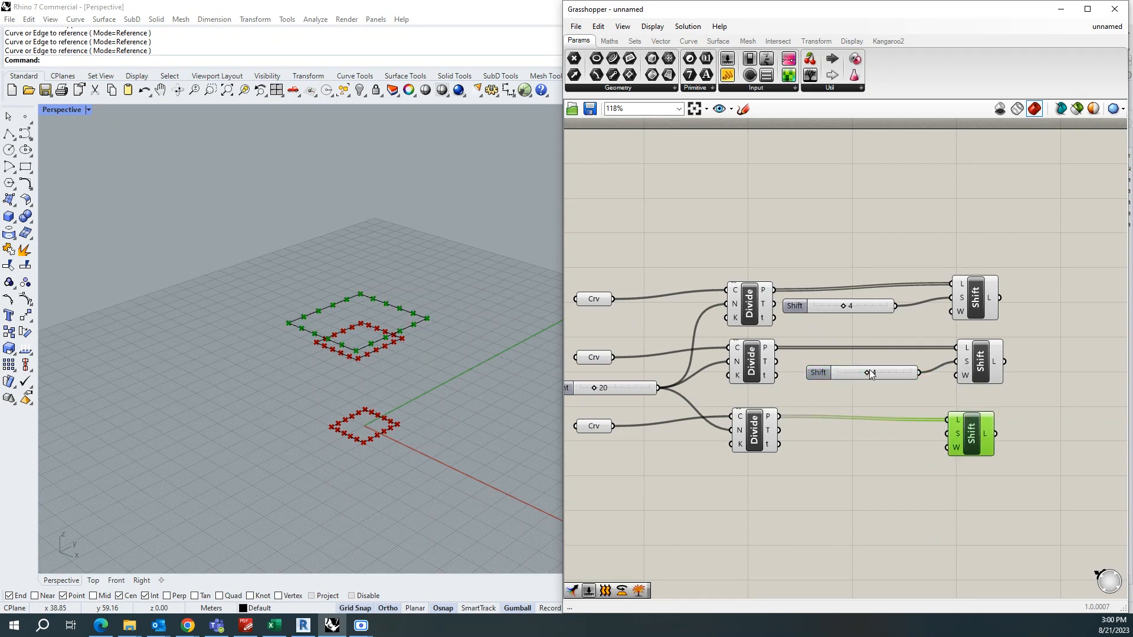
click(867, 373)
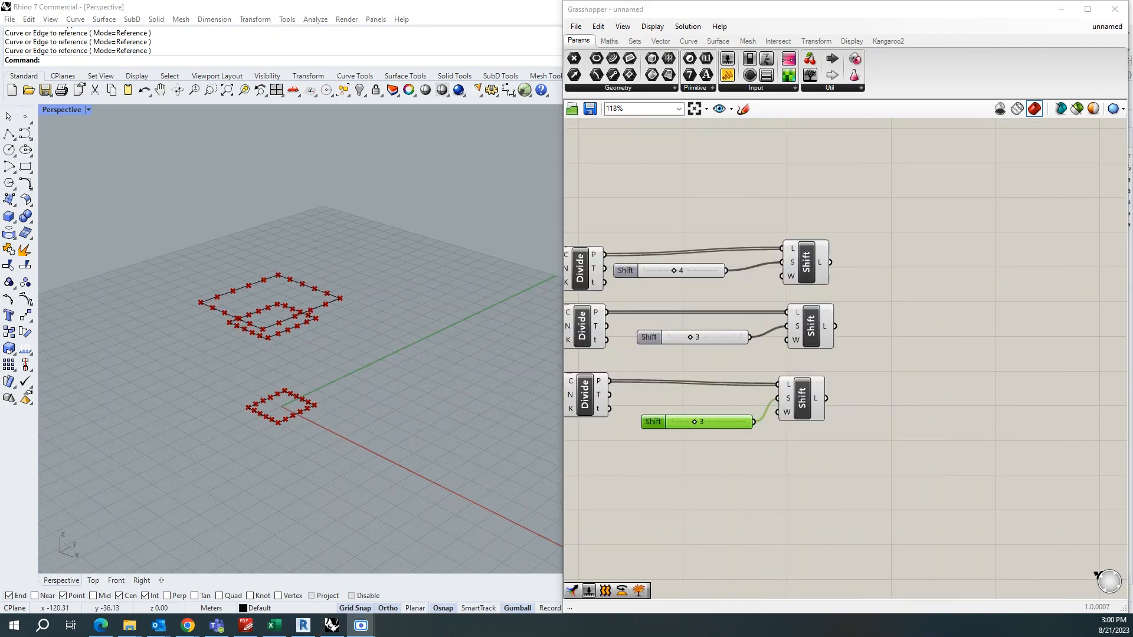
mouse_move(961, 314)
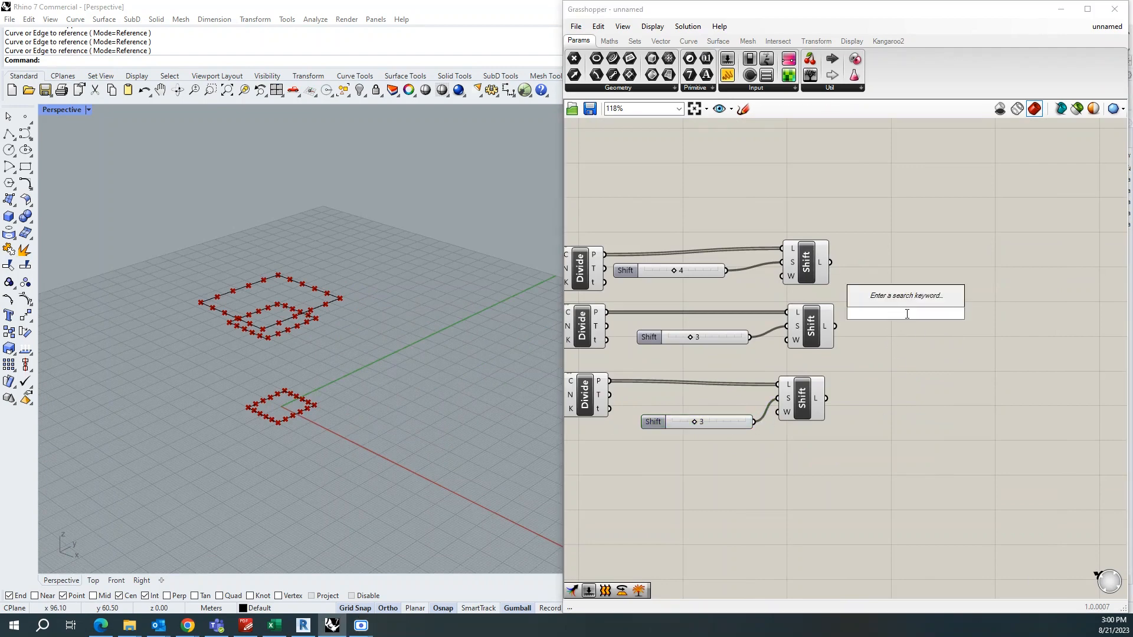
Step: Merge the three shifted lists and feed the result into a Partition List component
text(merge)
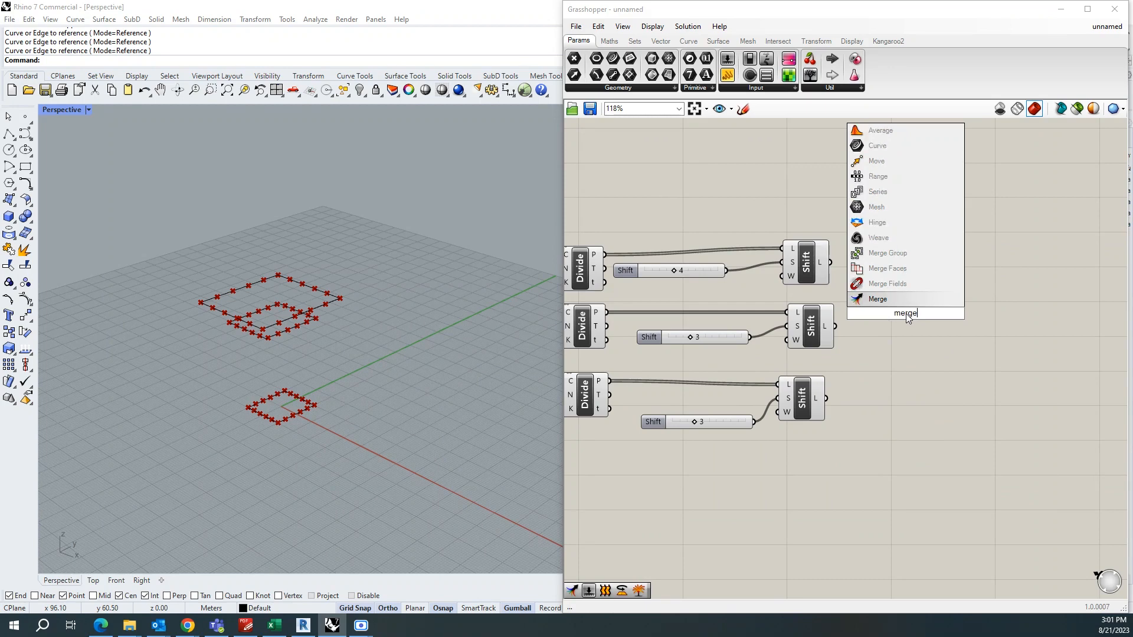
click(878, 299)
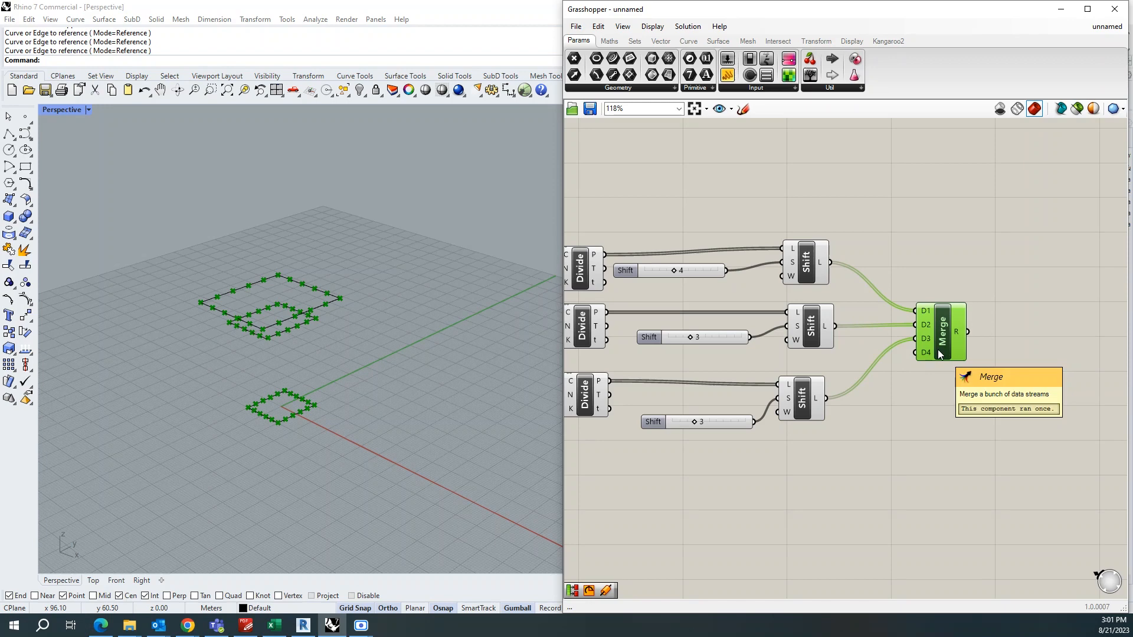
mouse_move(952, 332)
text(part)
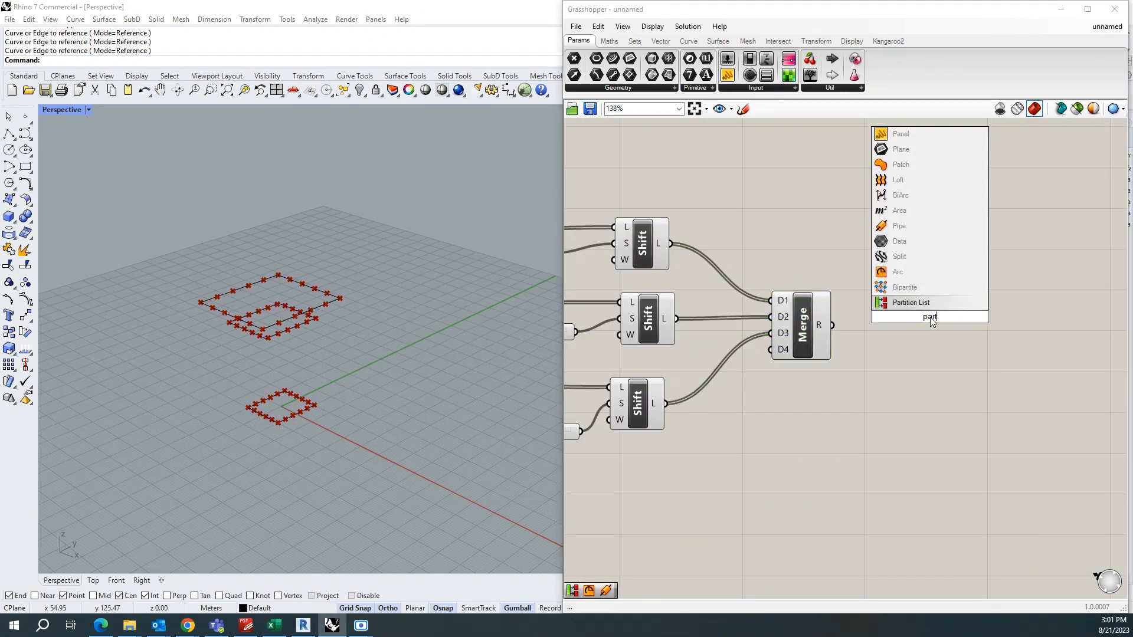
click(910, 302)
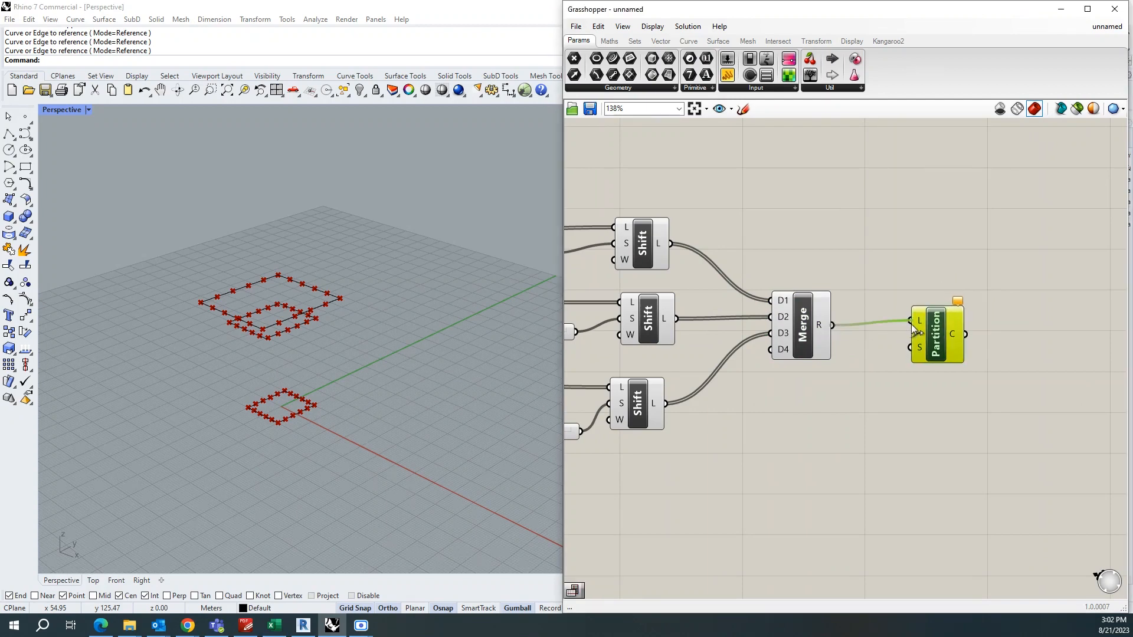
mouse_move(918, 319)
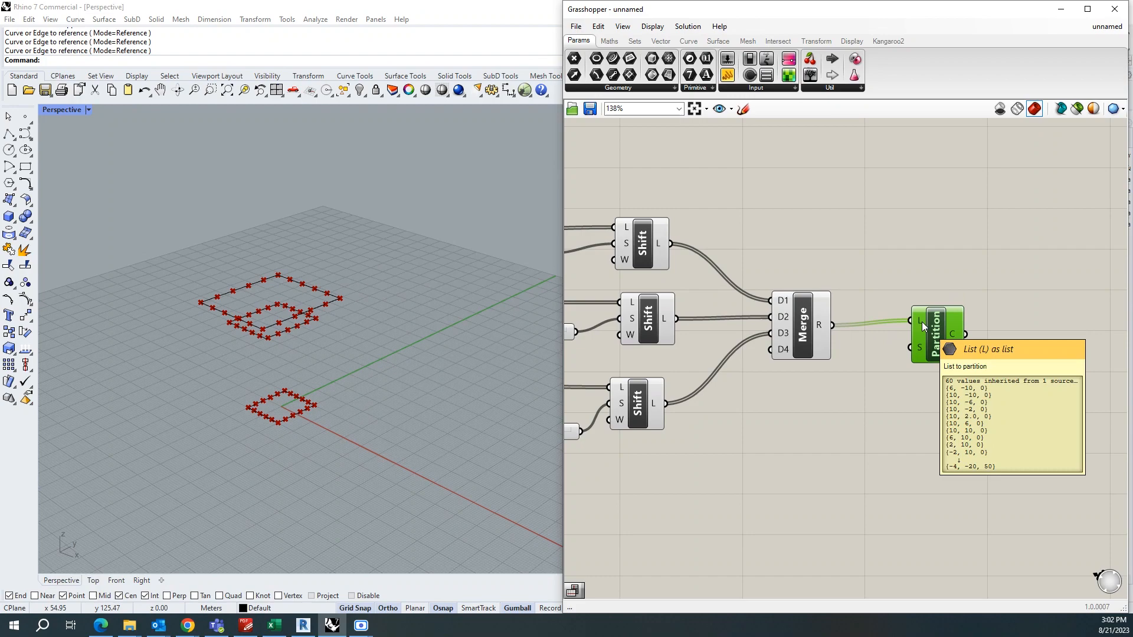
scroll(down, 3)
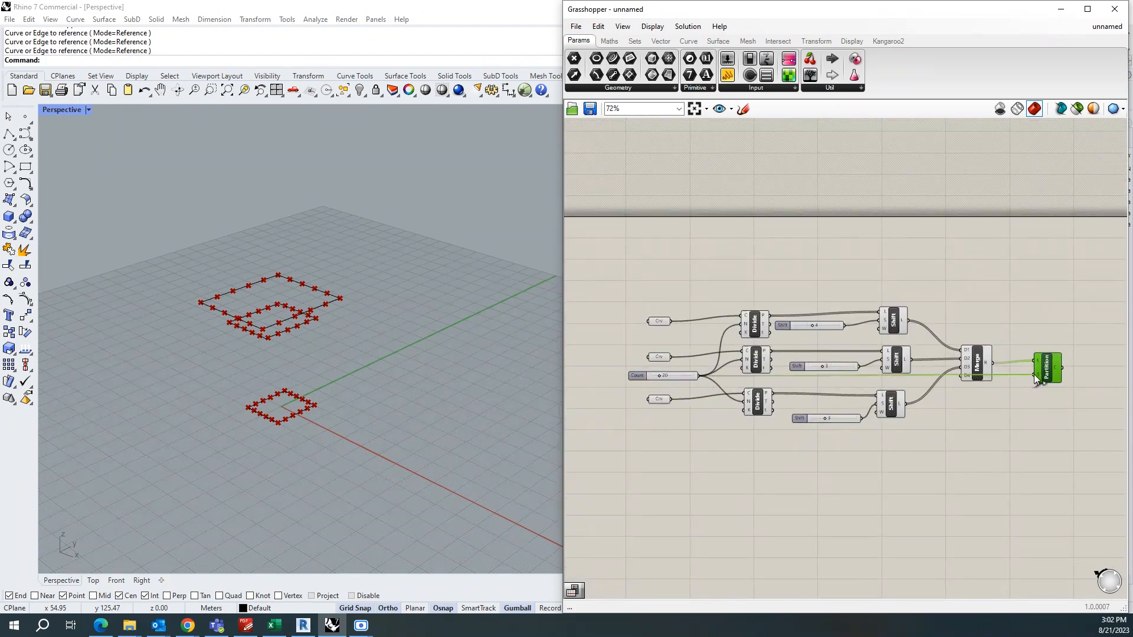
scroll(up, 3)
text(flip)
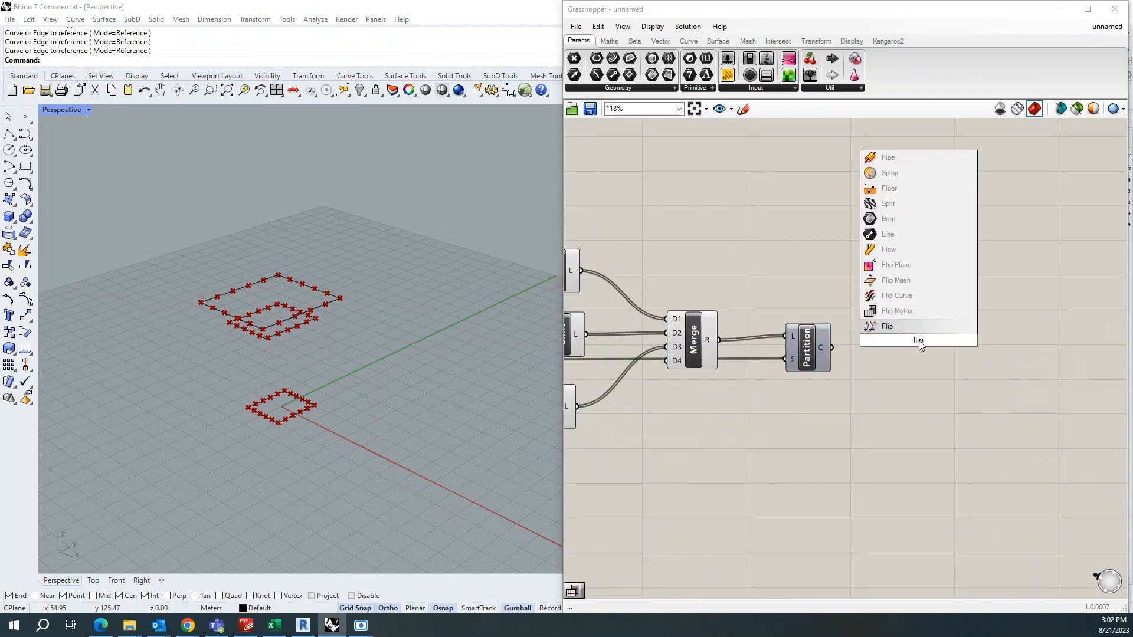
Step: Flip the partitioned matrix, interpolate curves through it, and store them in a Crv container
click(886, 325)
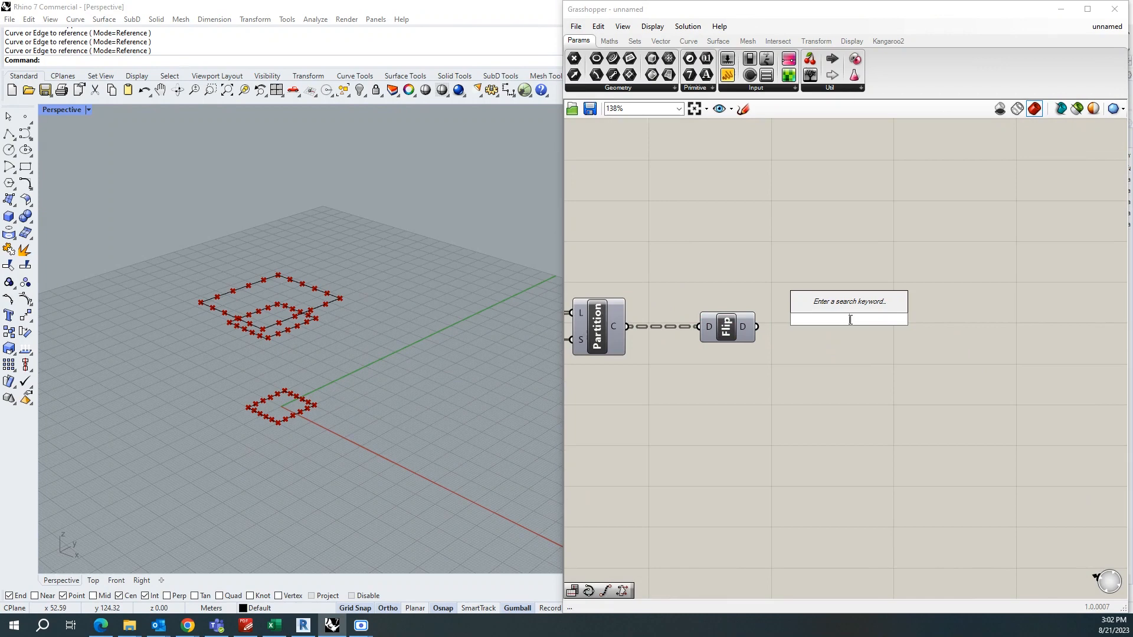
text(inte)
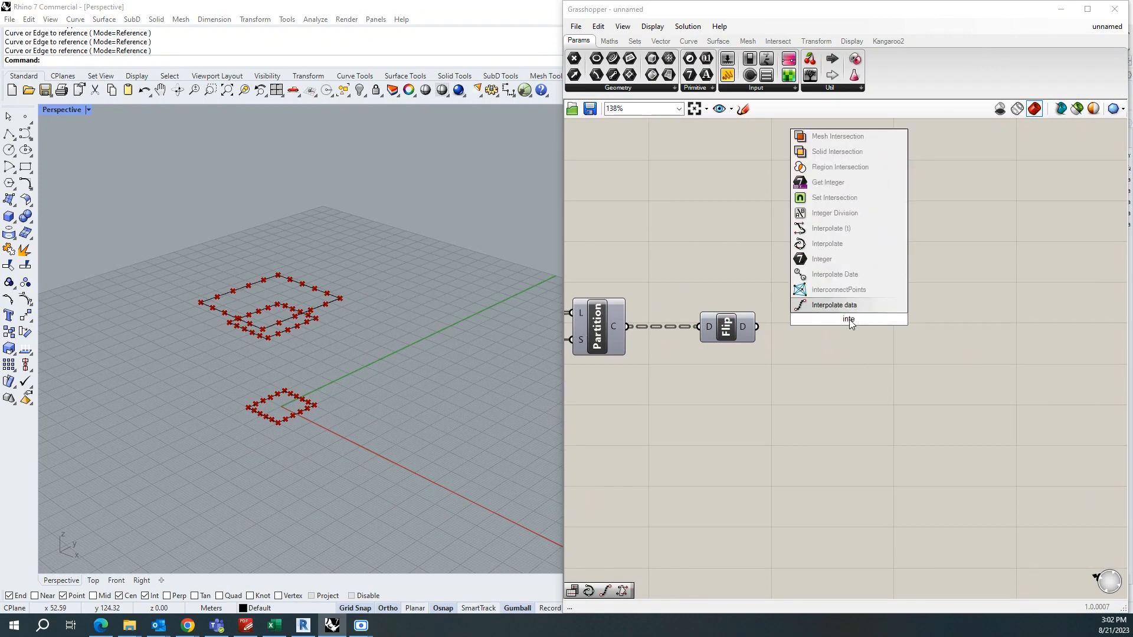
mouse_move(821, 258)
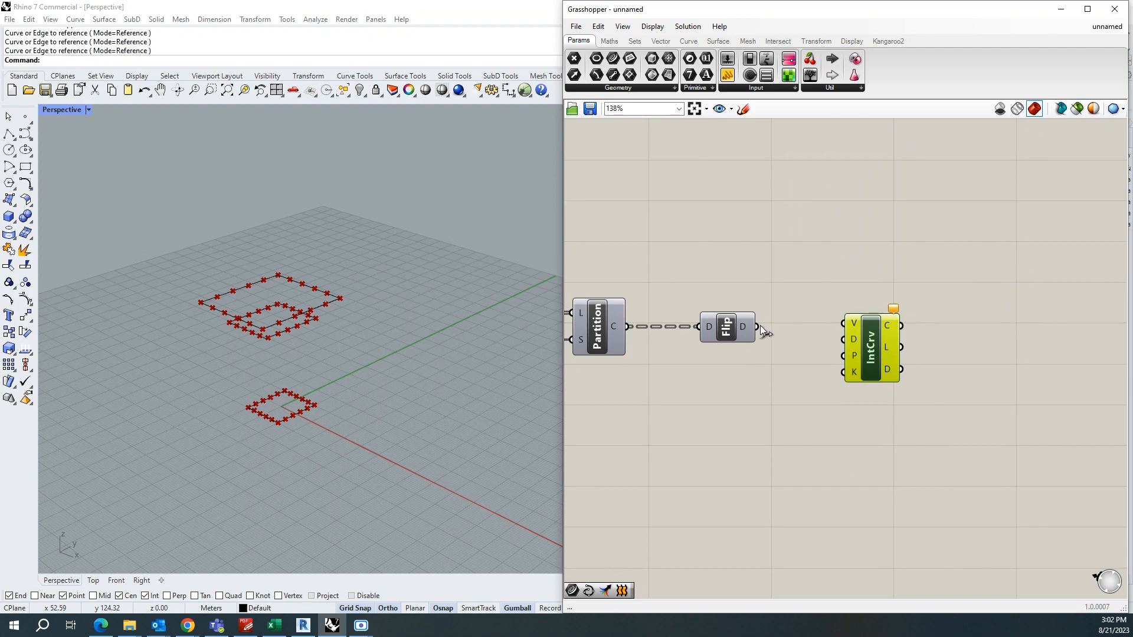
double_click(871, 347)
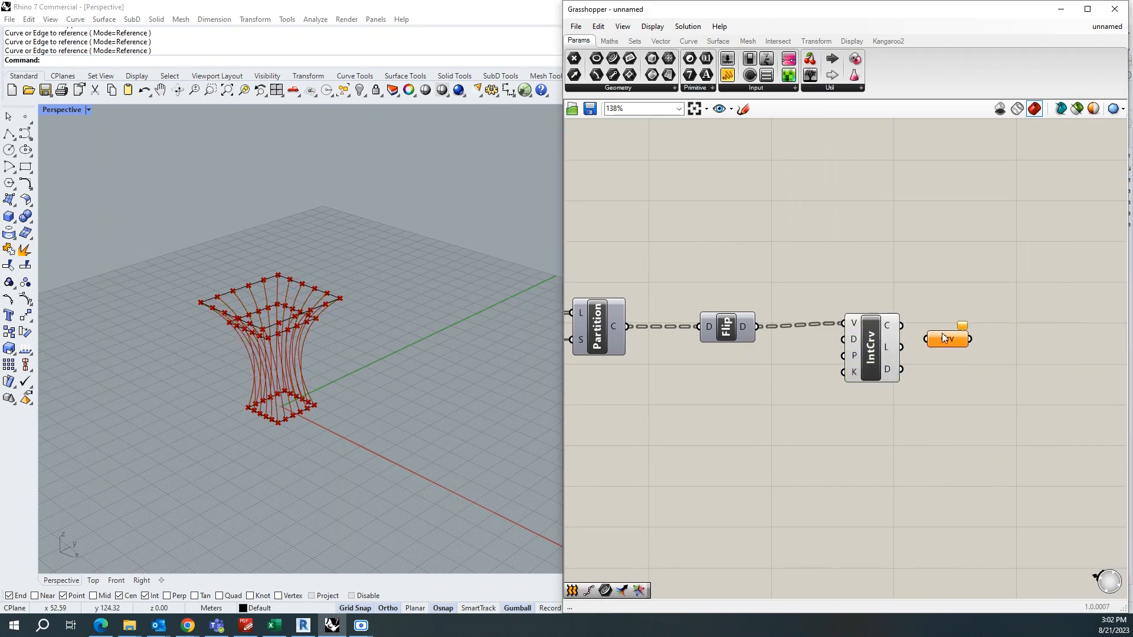
click(946, 337)
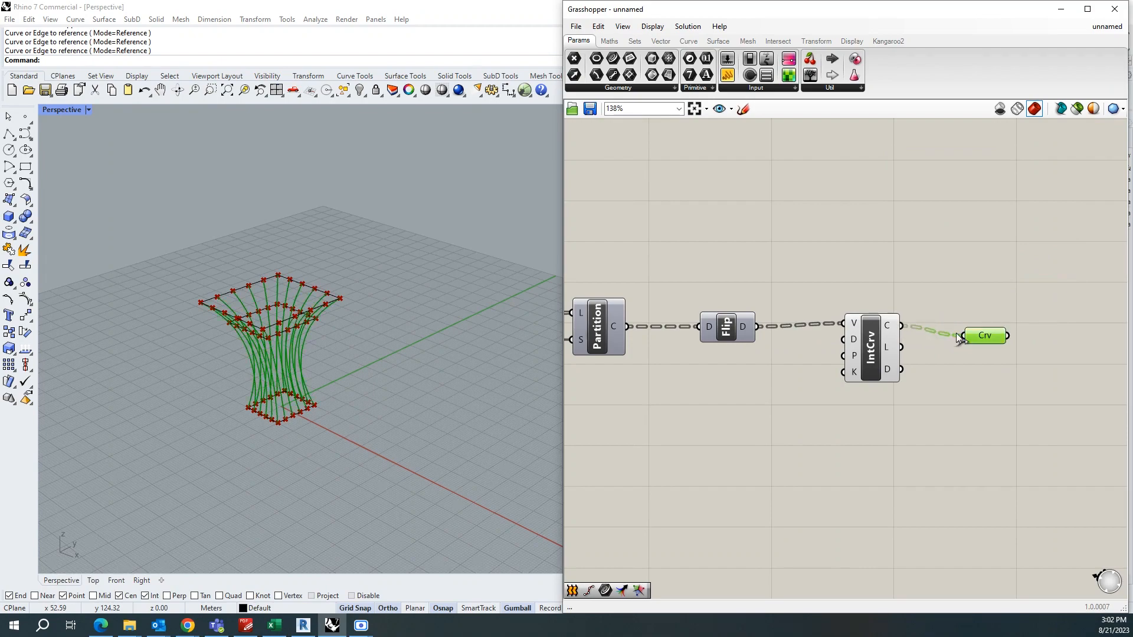
click(947, 282)
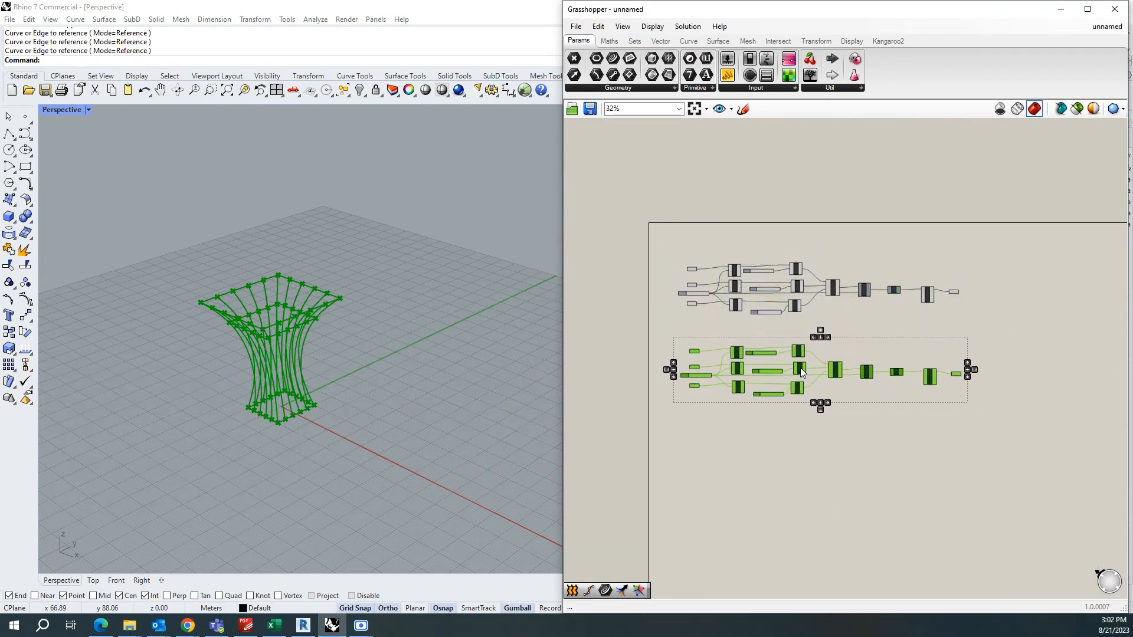
Step: Copy-paste every component below the original and drag the copied Shift slider from 4 to 6
scroll(down, 3)
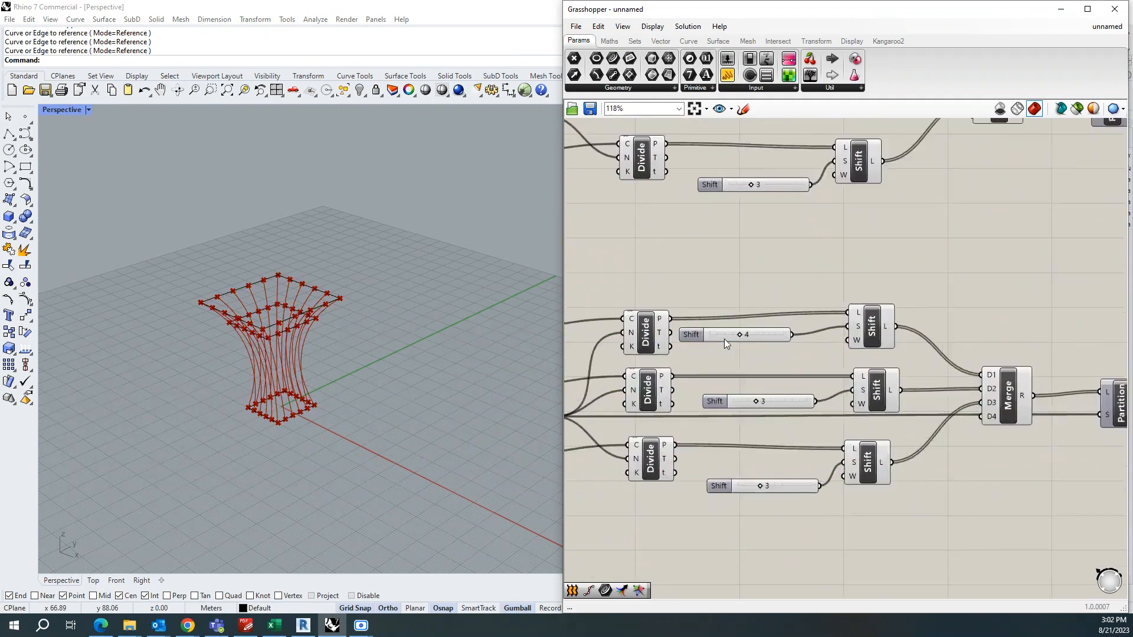
scroll(up, 3)
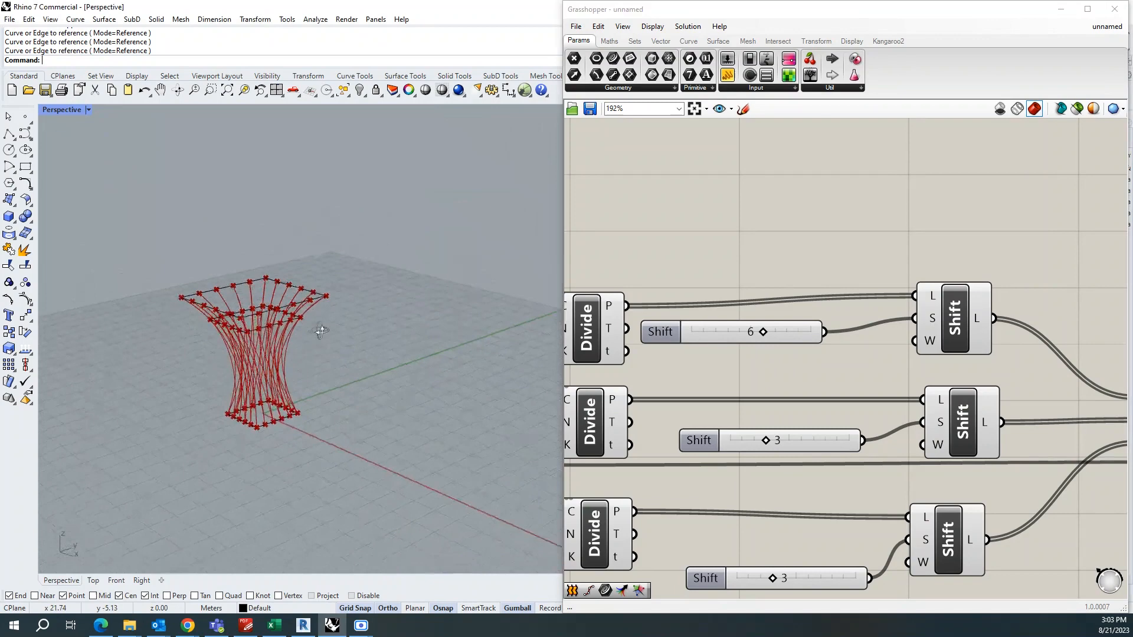
scroll(down, 3)
text(m)
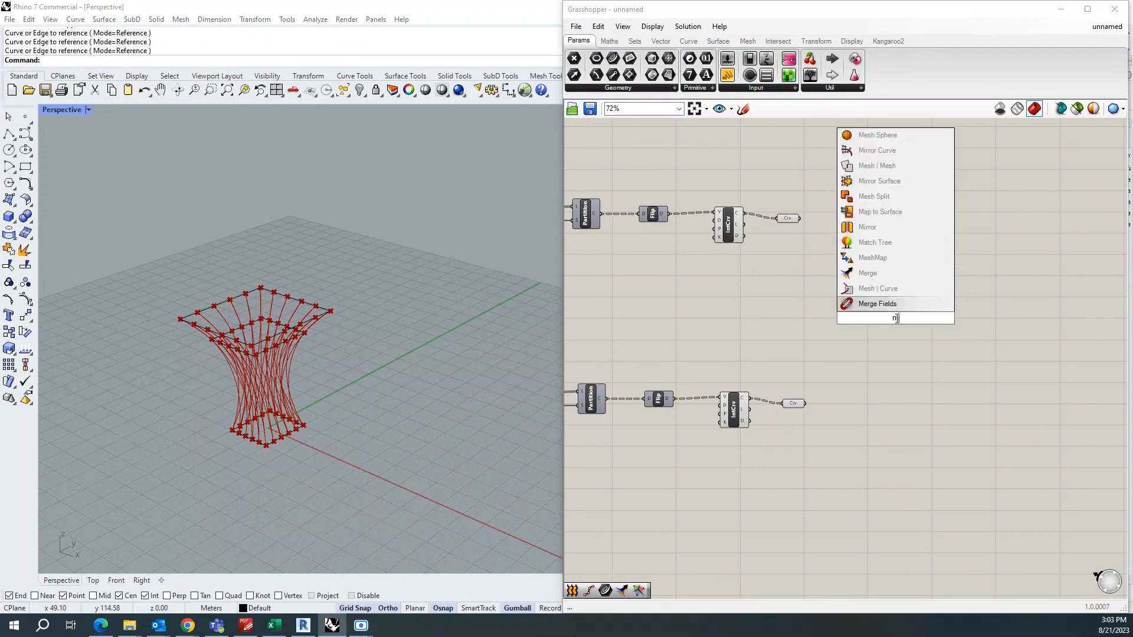
Step: Add a Merge component joining both twisted curve sets and the original input curves
text(er)
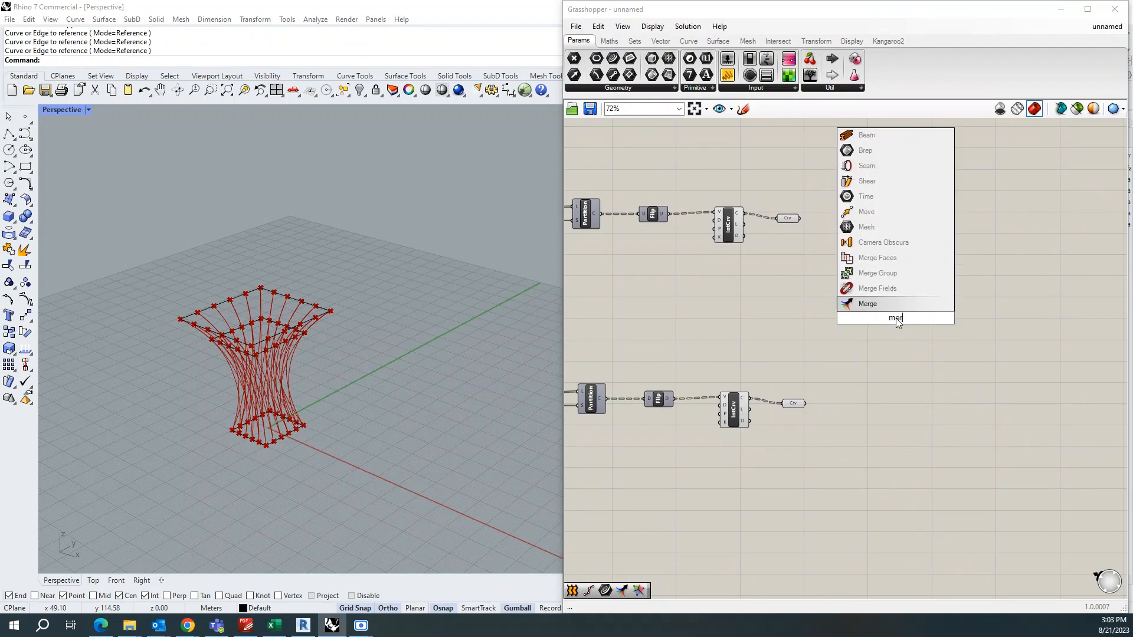
click(866, 304)
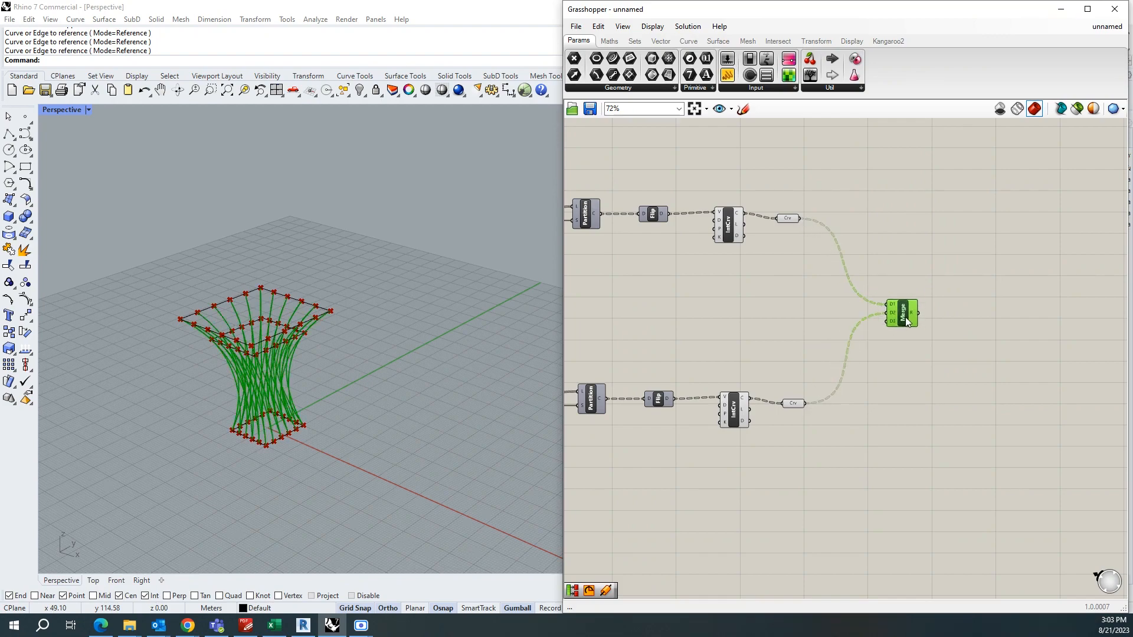
scroll(down, 3)
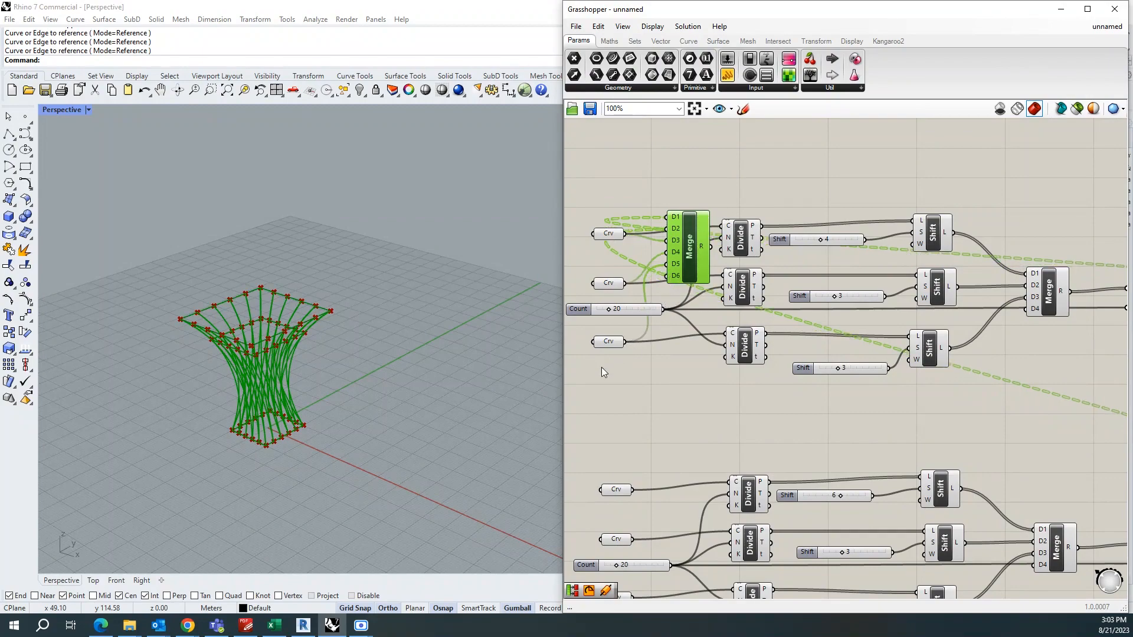
scroll(down, 3)
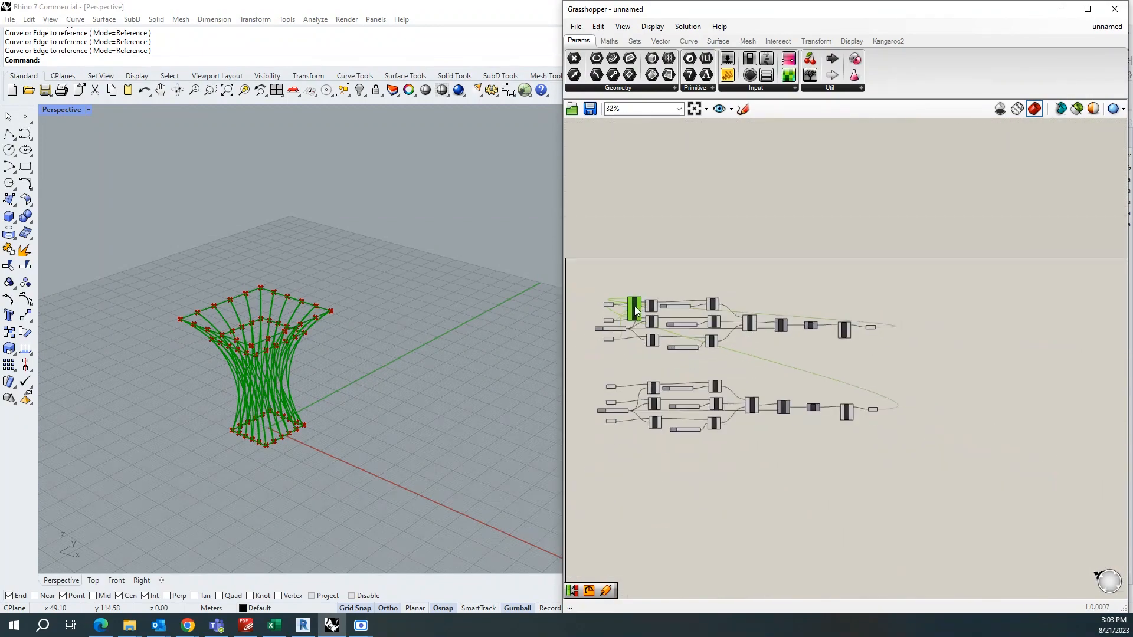
scroll(up, 3)
text(pipe)
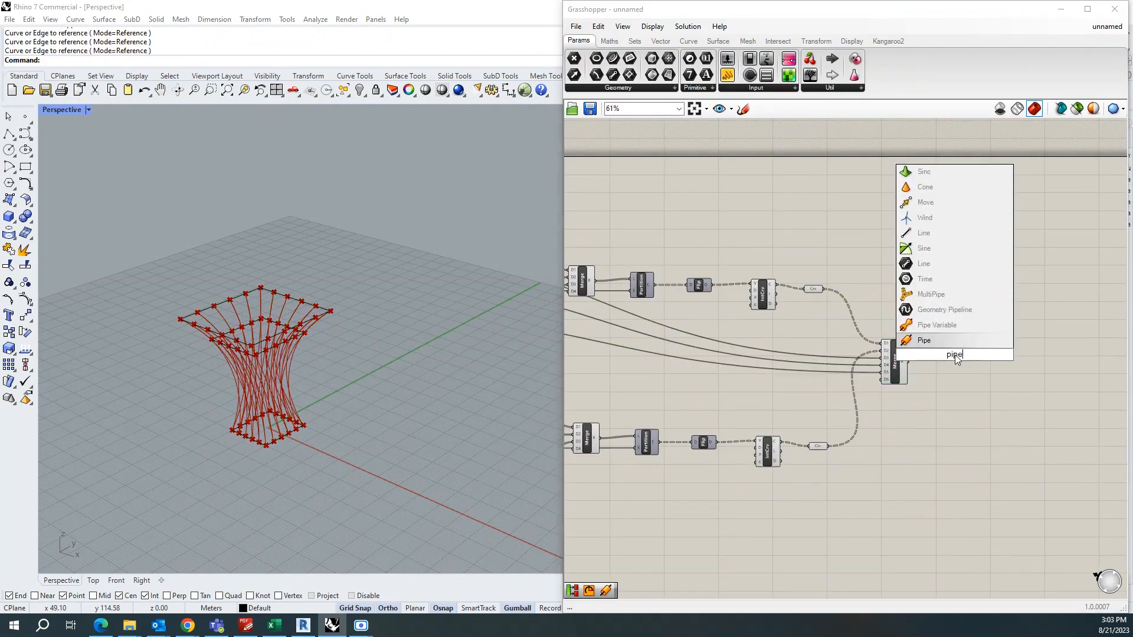
Step: Add a Pipe component fed by the merged curves, with a 0.3 radius slider
click(923, 340)
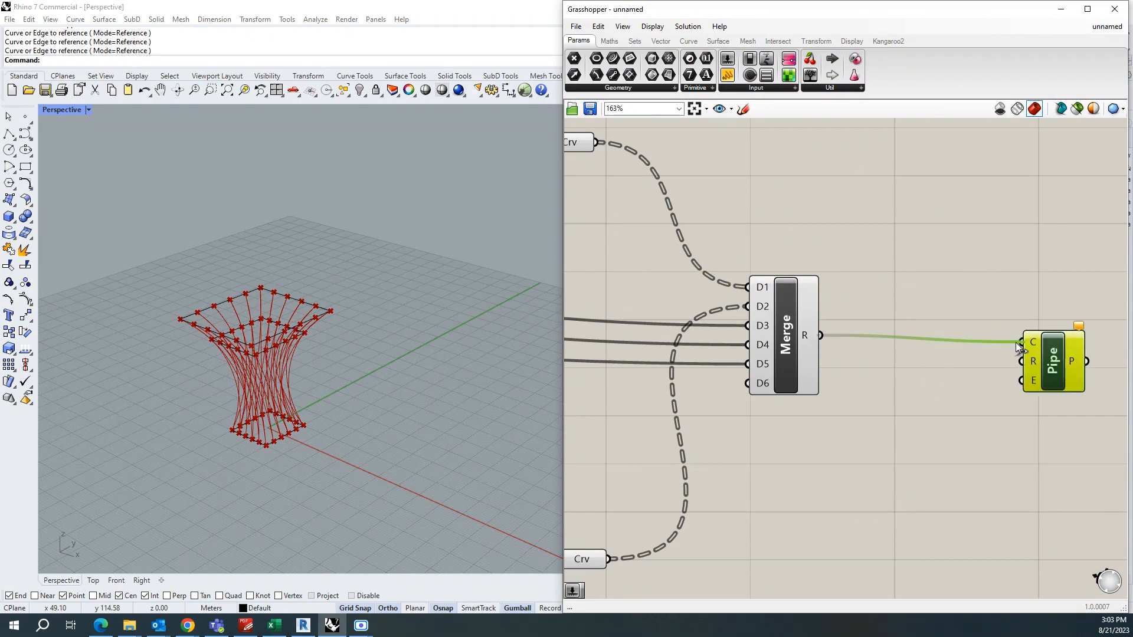
click(1052, 360)
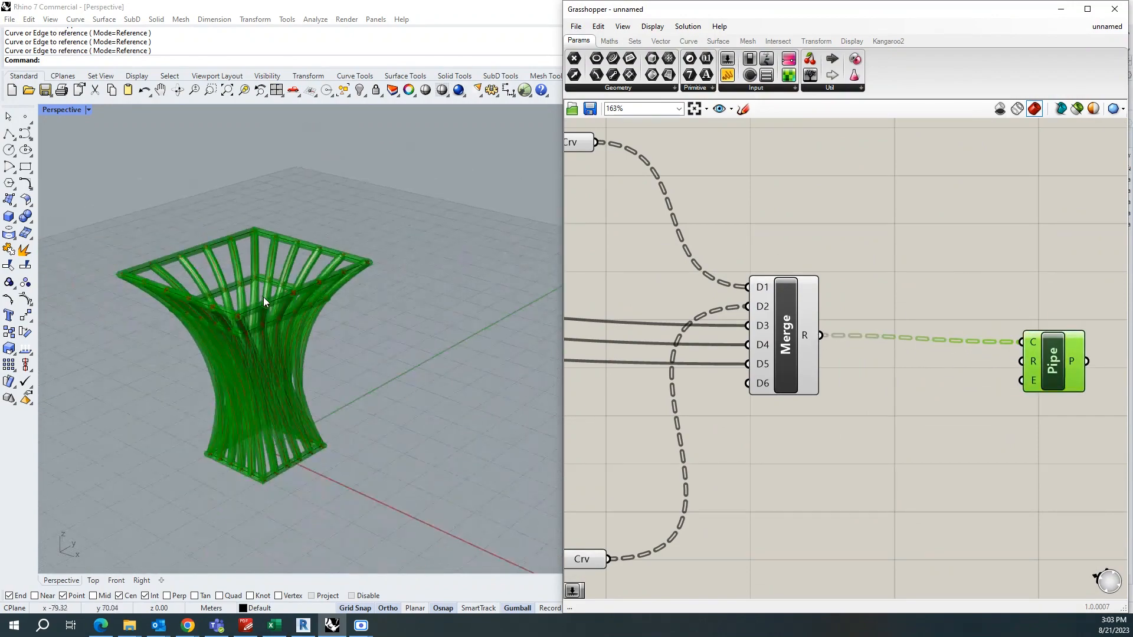
scroll(down, 3)
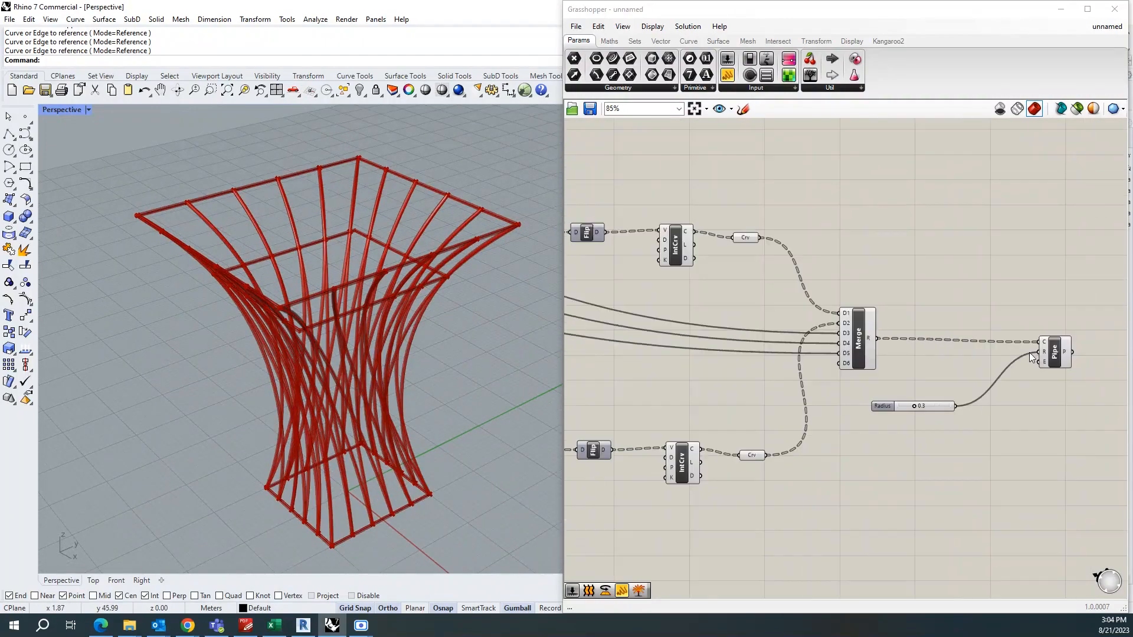
scroll(up, 3)
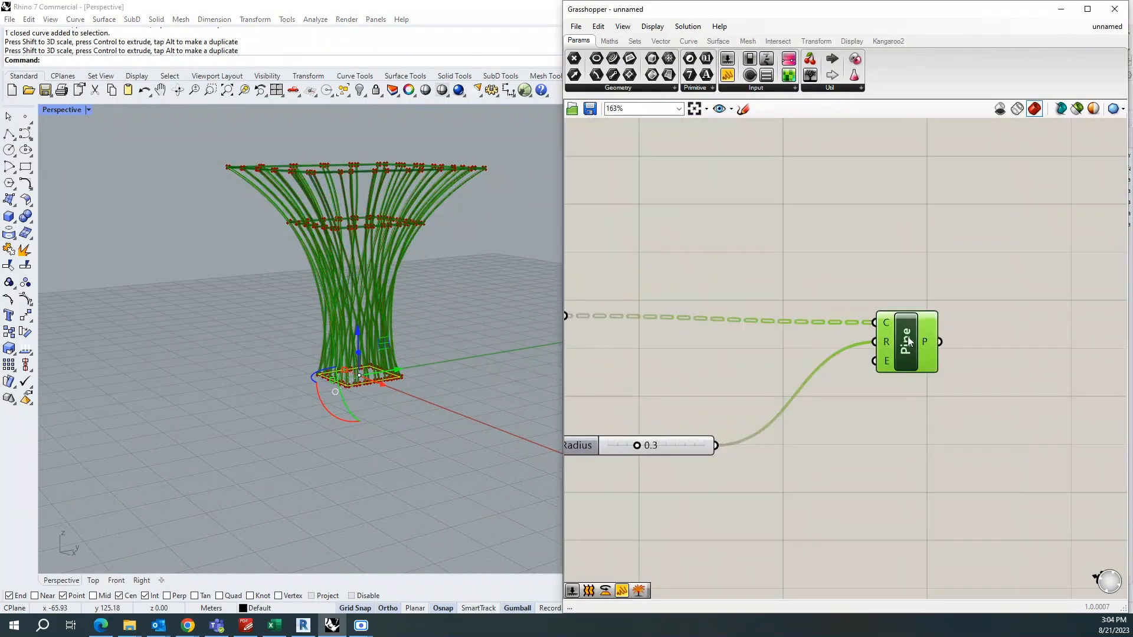
Step: Bake the Pipe output into Rhino with the Group option set to 'Yes, please'
double_click(905, 341)
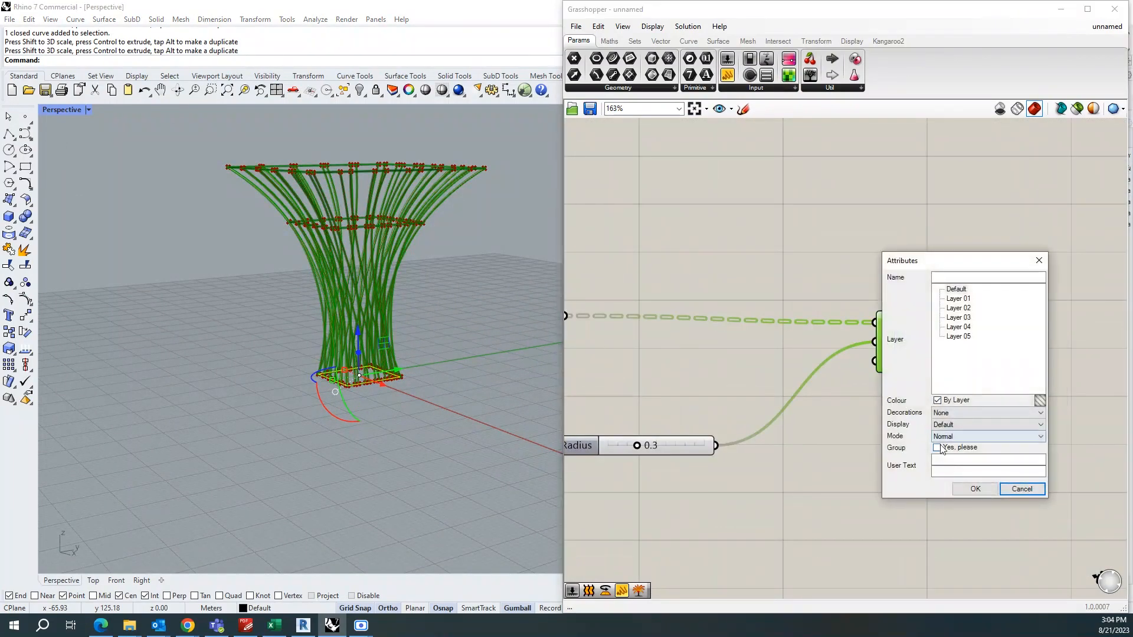
click(937, 448)
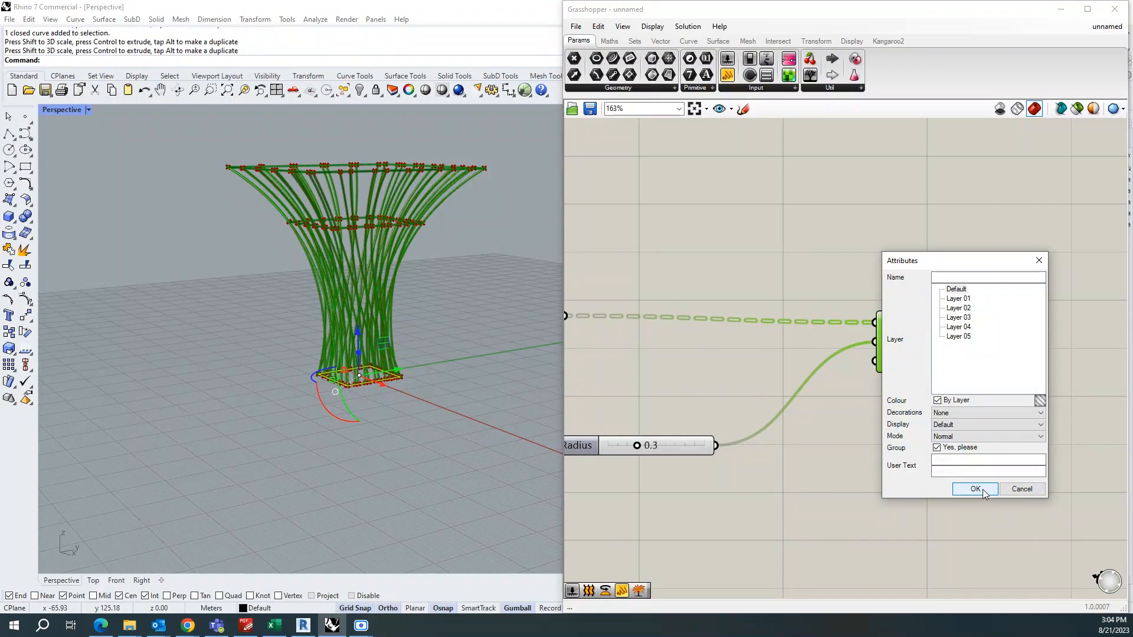
click(975, 489)
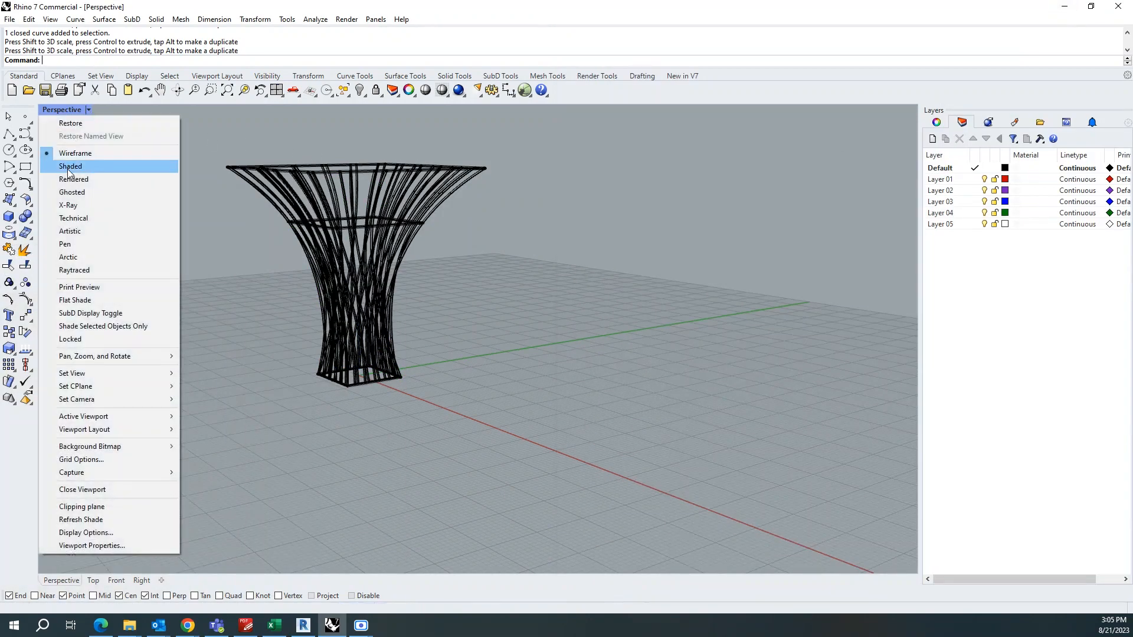
Step: Switch the Perspective viewport to Shaded, then to Rendered display mode
click(71, 167)
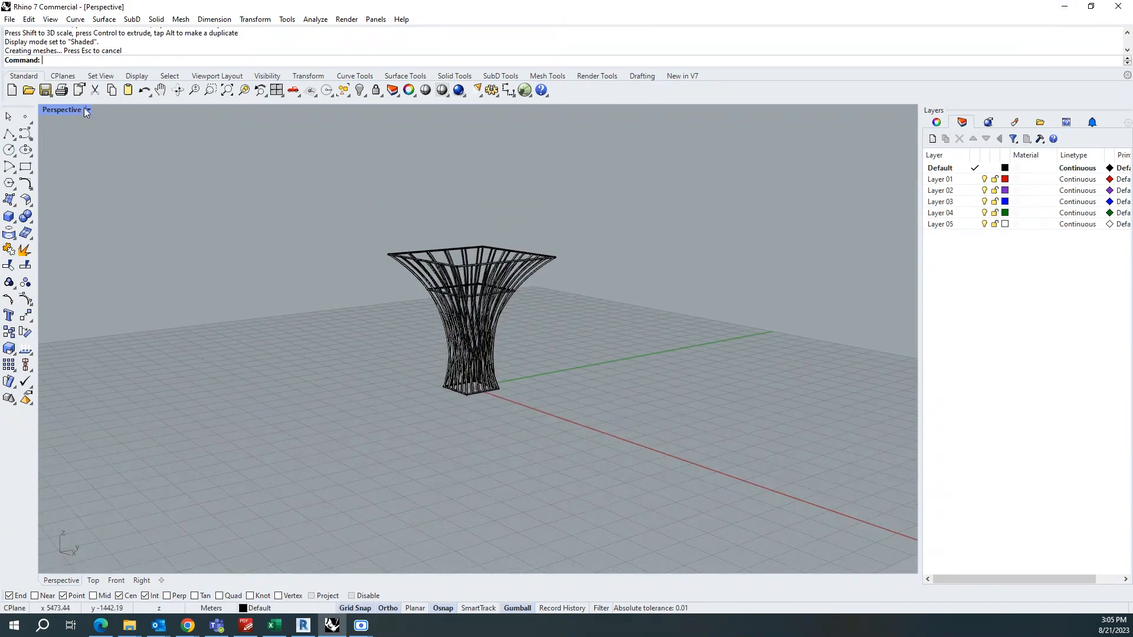
click(87, 109)
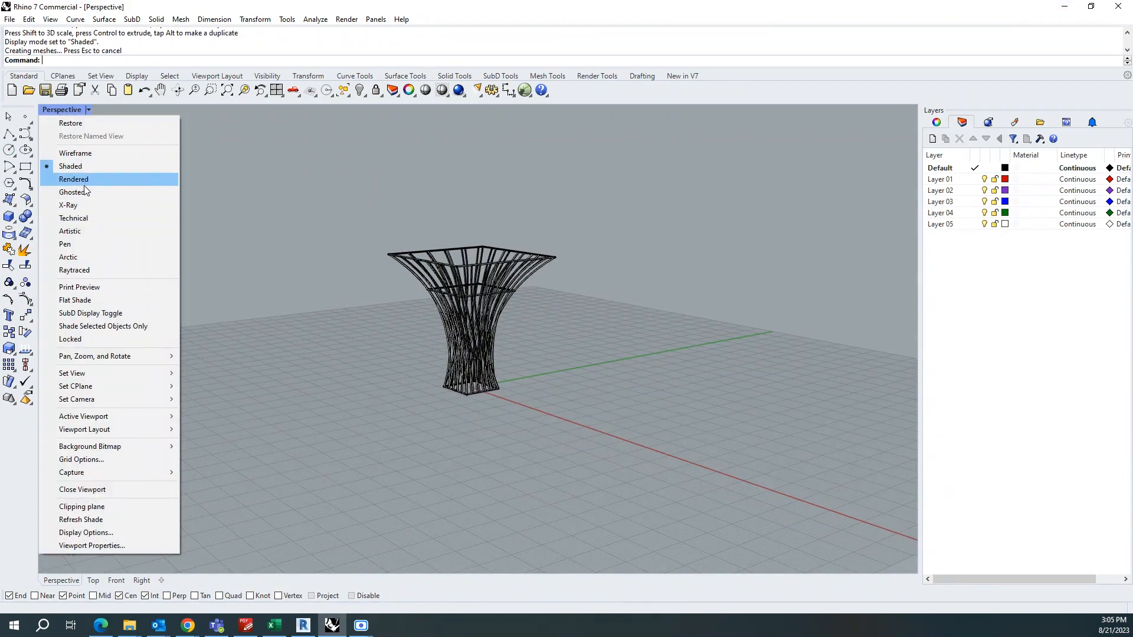
click(73, 178)
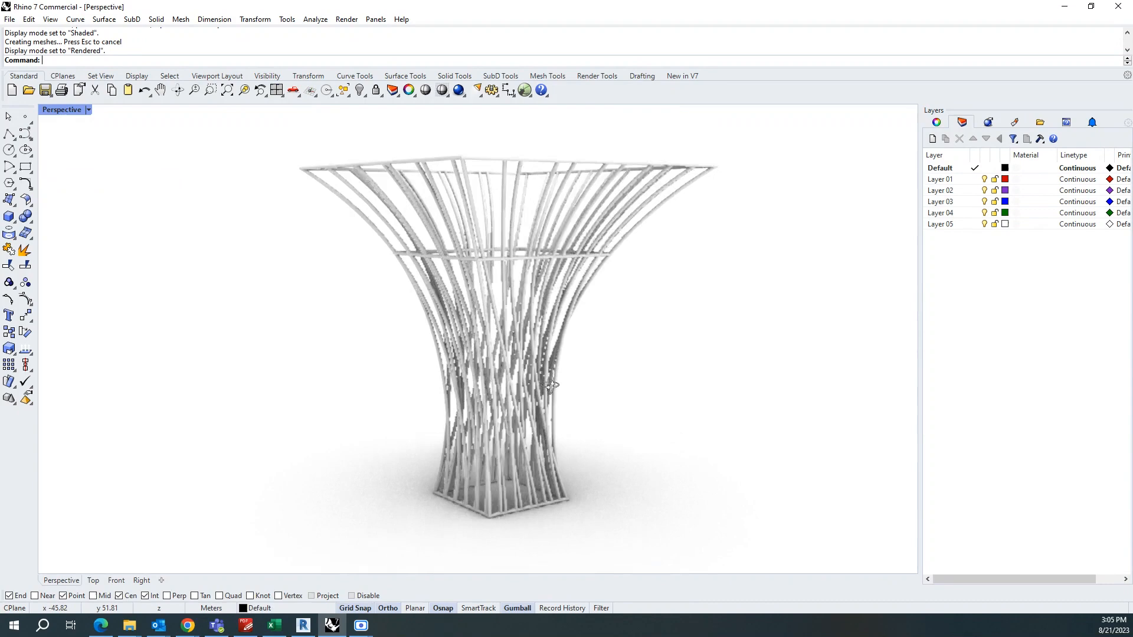